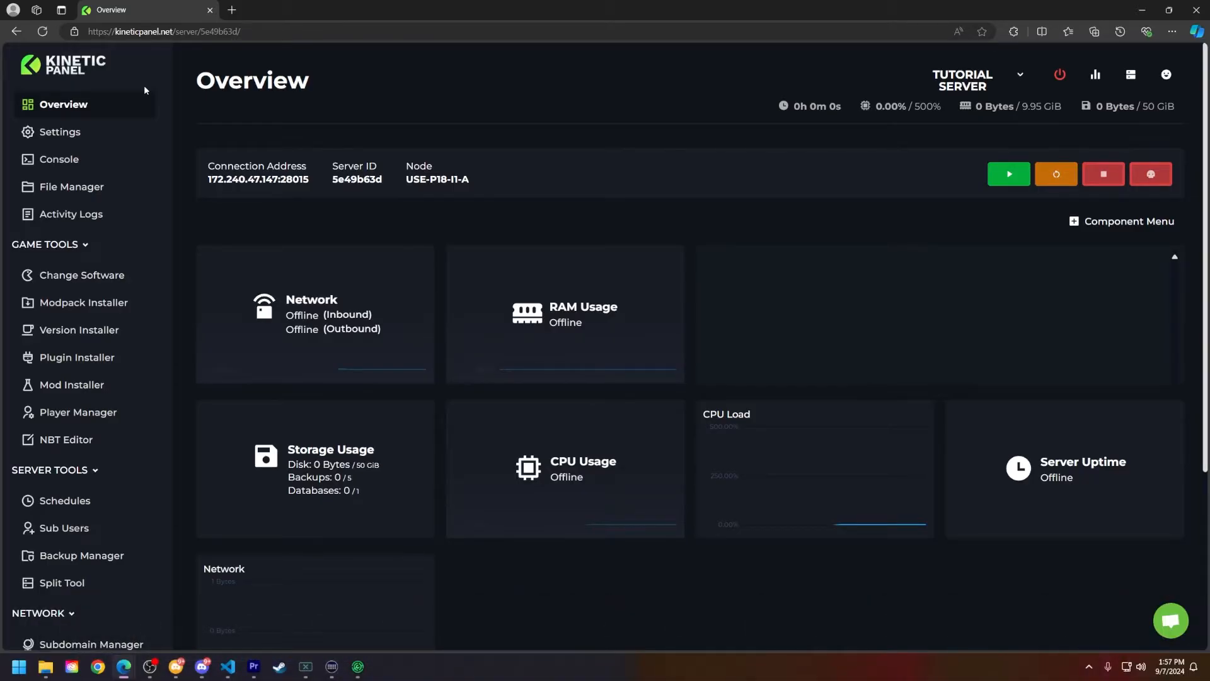
{"action": "mouse_move", "coordinate": [212, 201]}
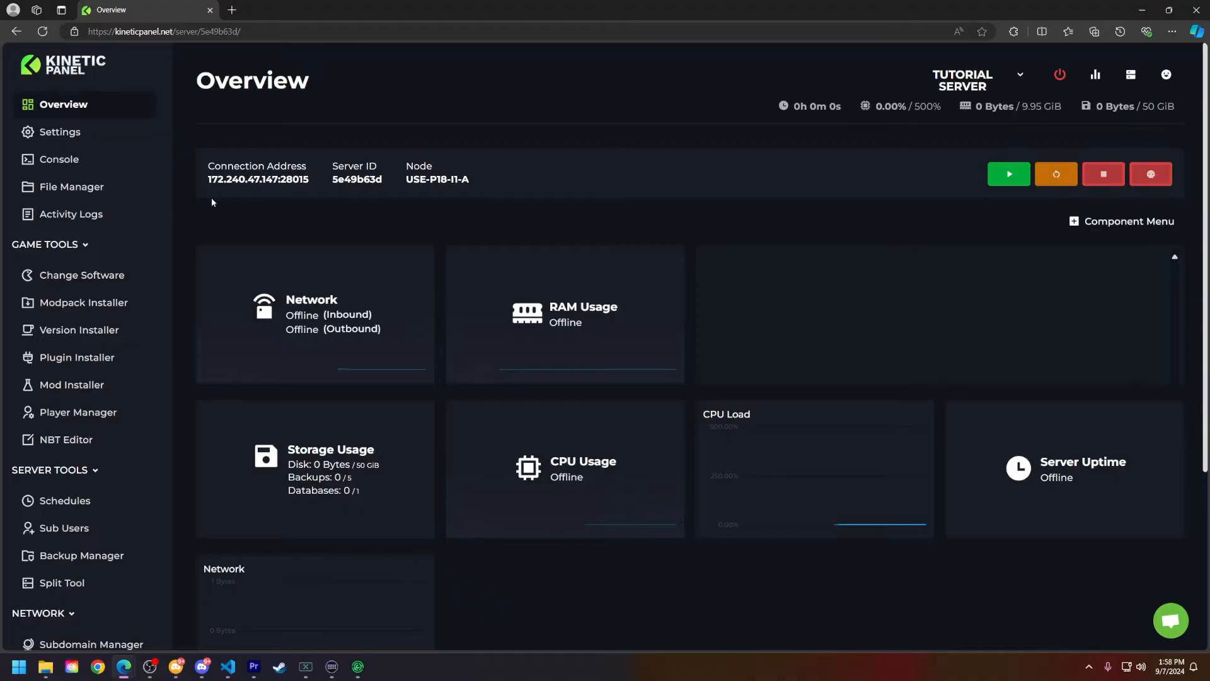
{"action": "mouse_move", "coordinate": [79, 329]}
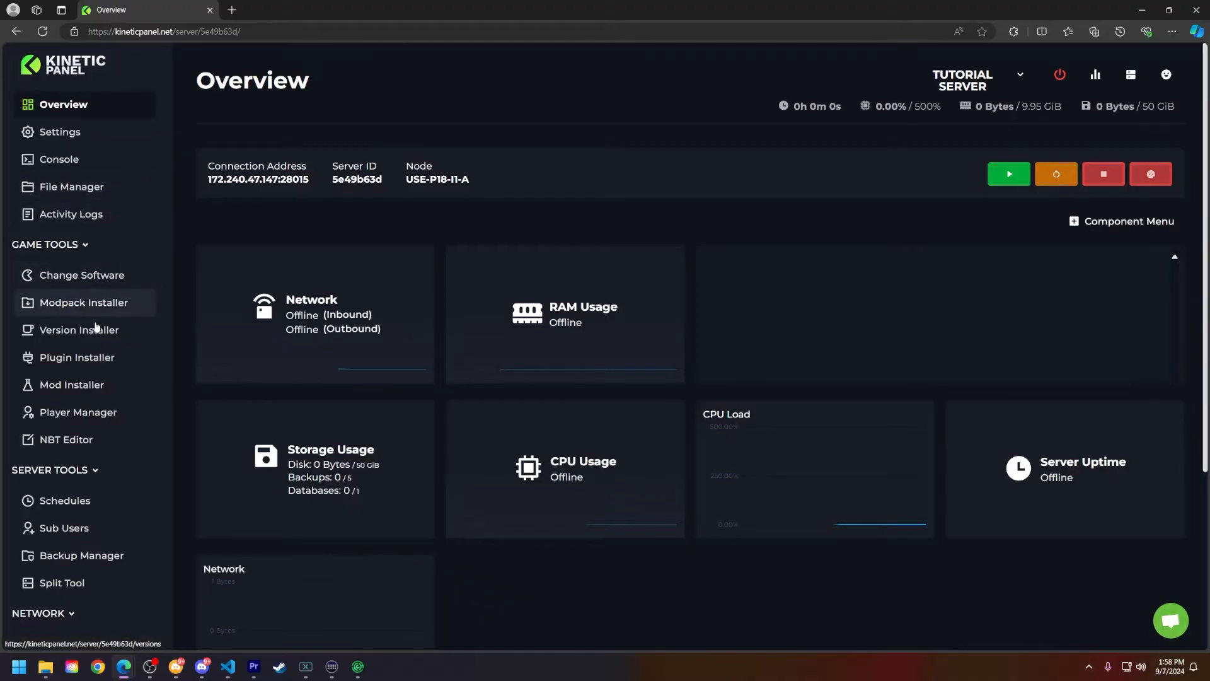
Step: Install Forge for Minecraft 1.20.1, loader 47.3.7, through the Version Installer
{"action": "left_click", "coordinate": [78, 329]}
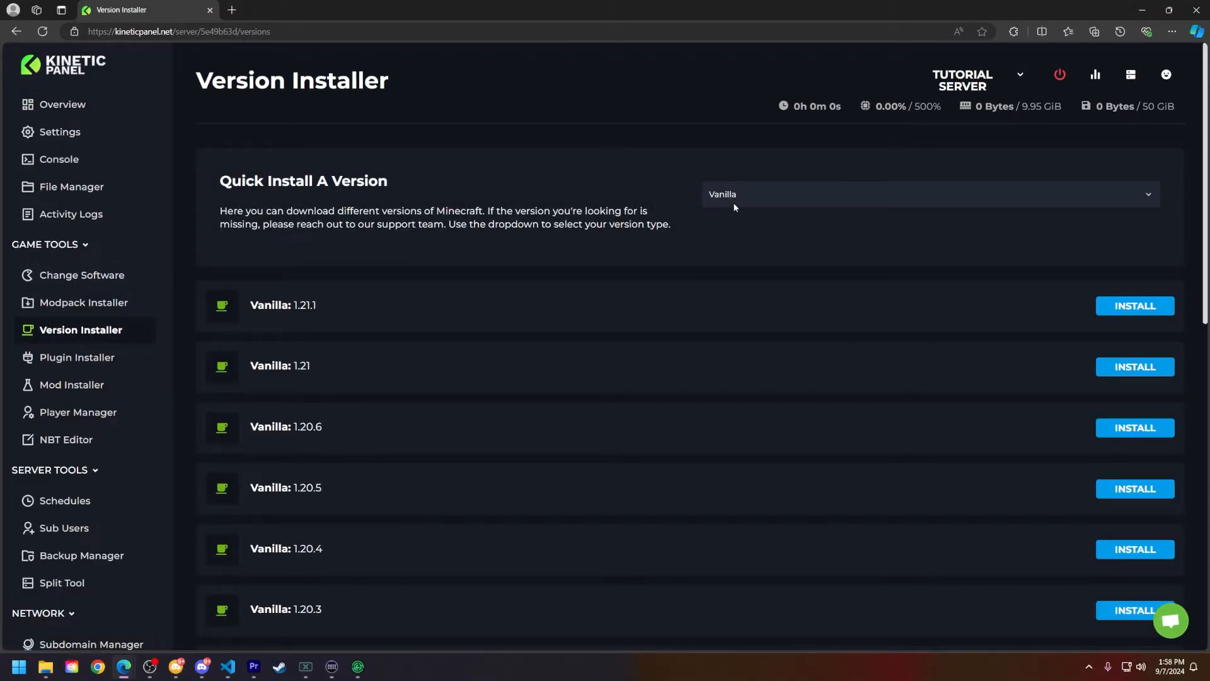
{"action": "left_click", "coordinate": [923, 194]}
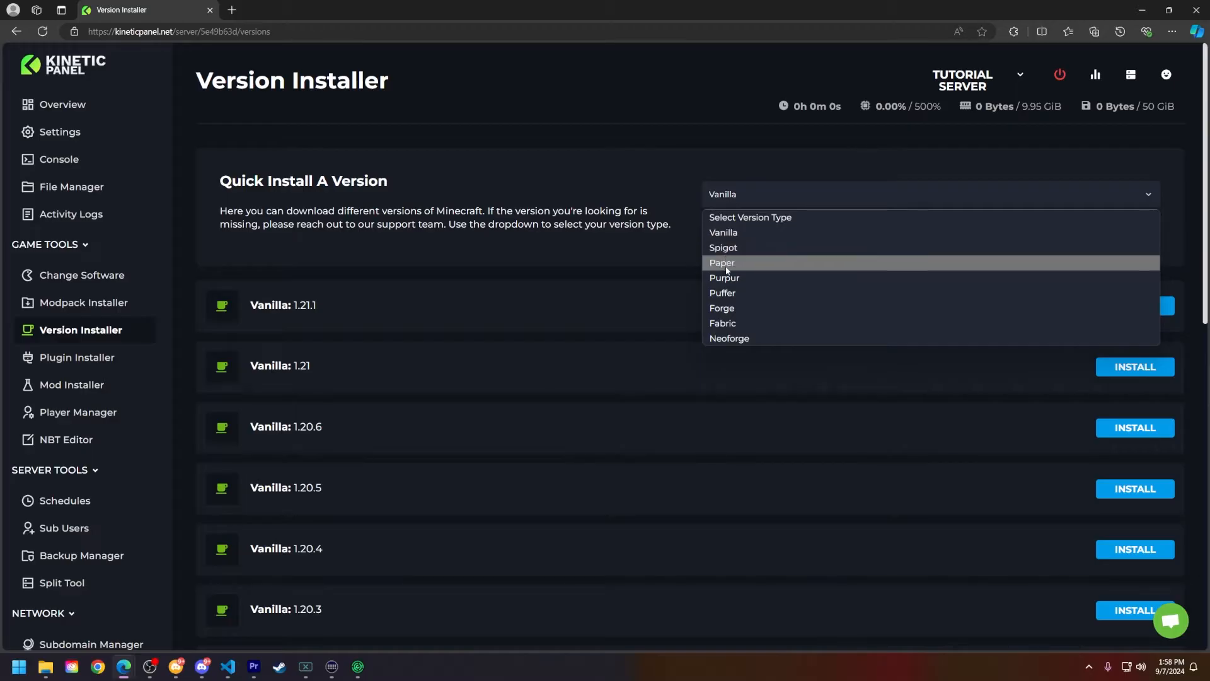
{"action": "mouse_move", "coordinate": [760, 277]}
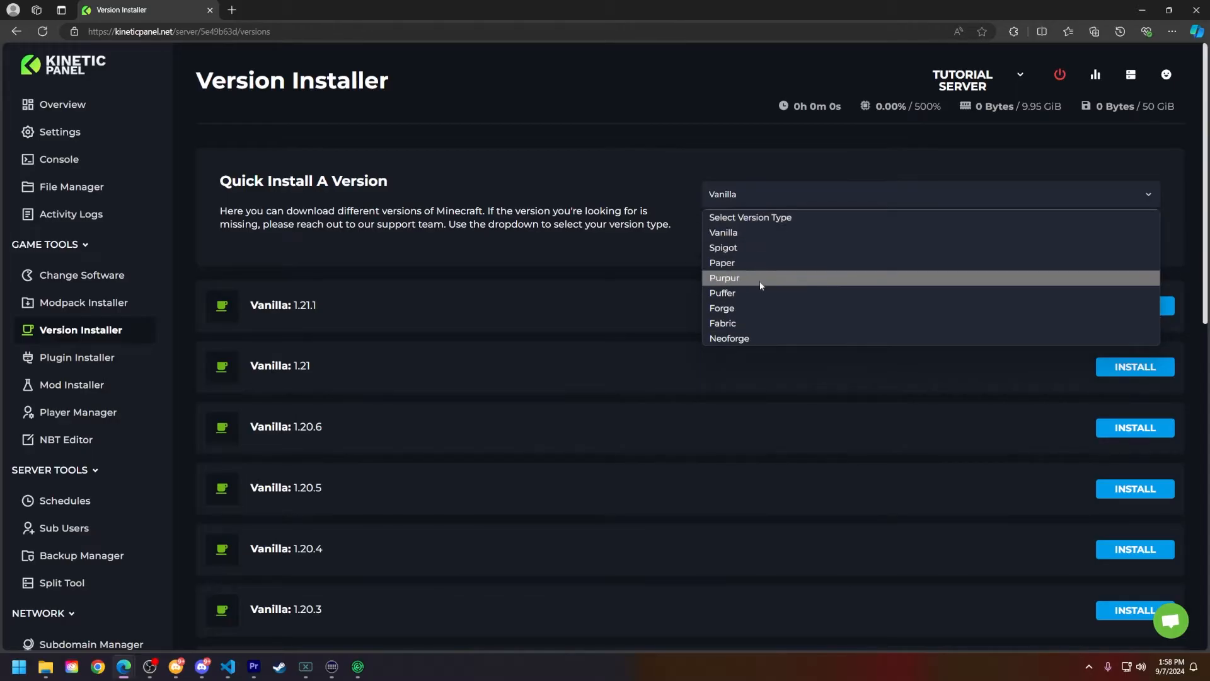
{"action": "left_click", "coordinate": [721, 307]}
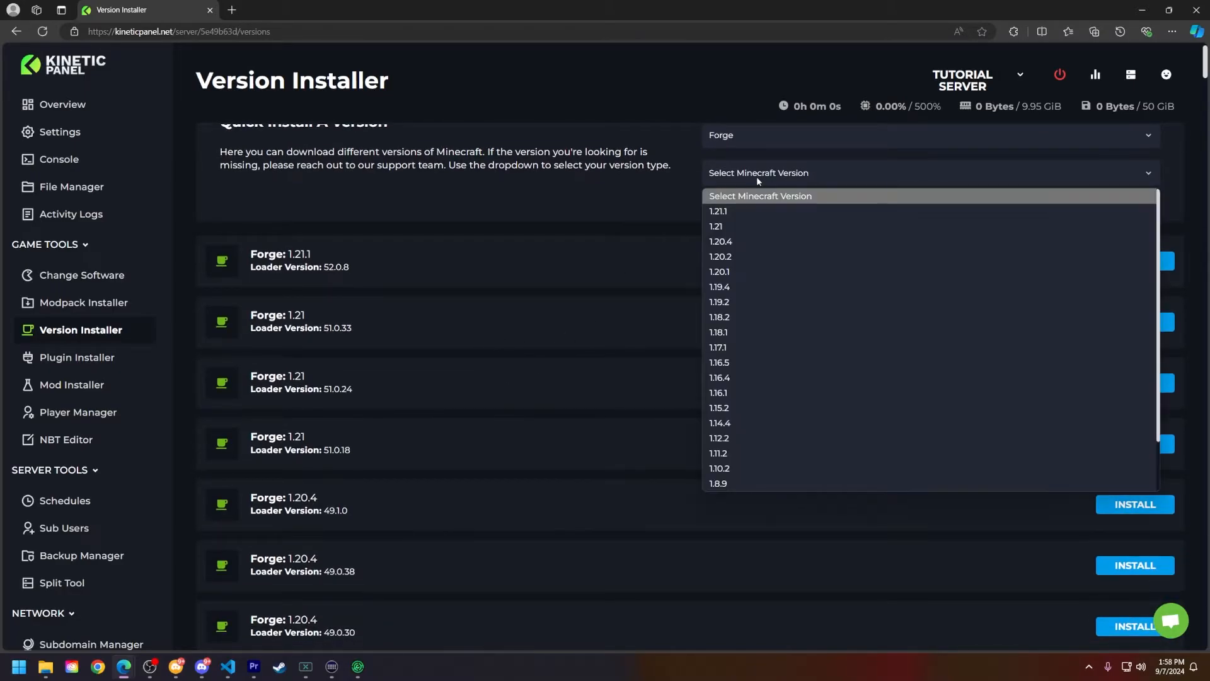
{"action": "left_click", "coordinate": [719, 271]}
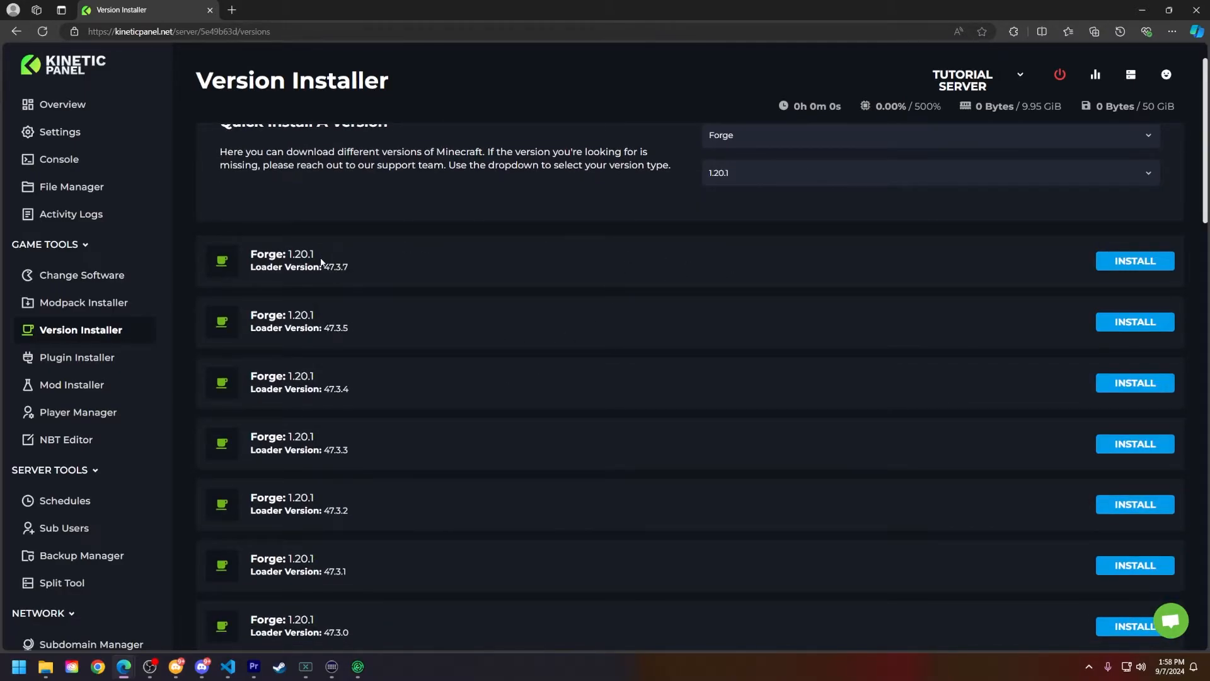
{"action": "mouse_move", "coordinate": [1134, 261]}
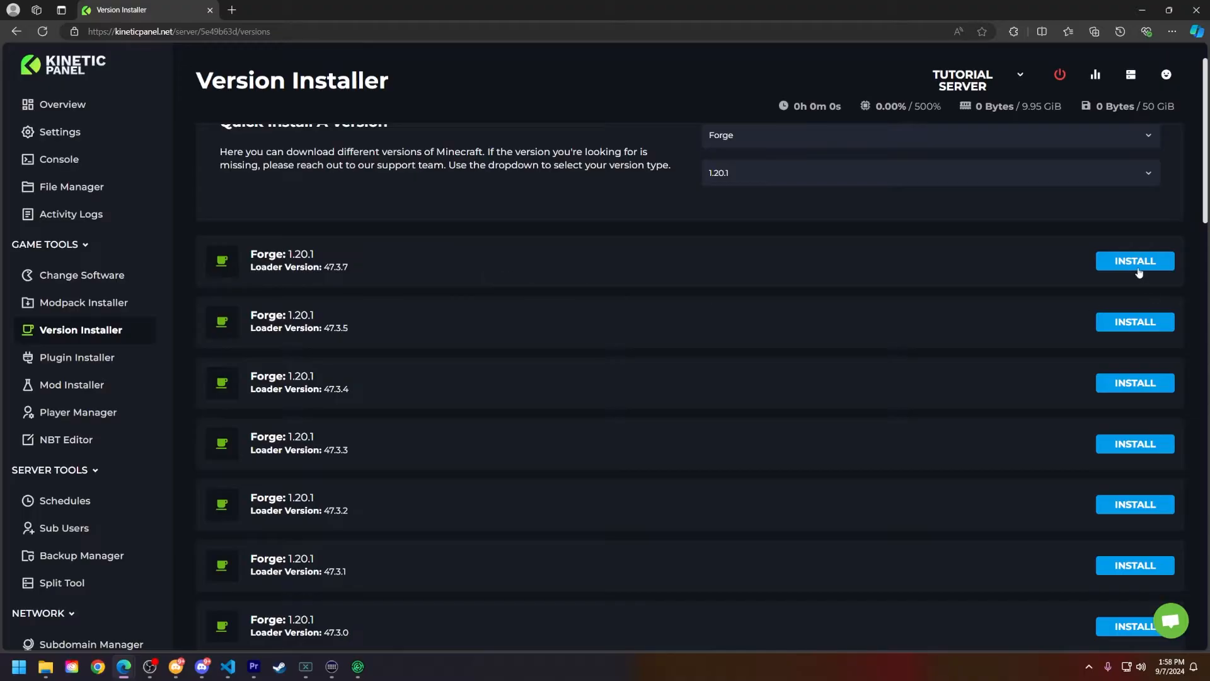
{"action": "left_click", "coordinate": [1134, 261]}
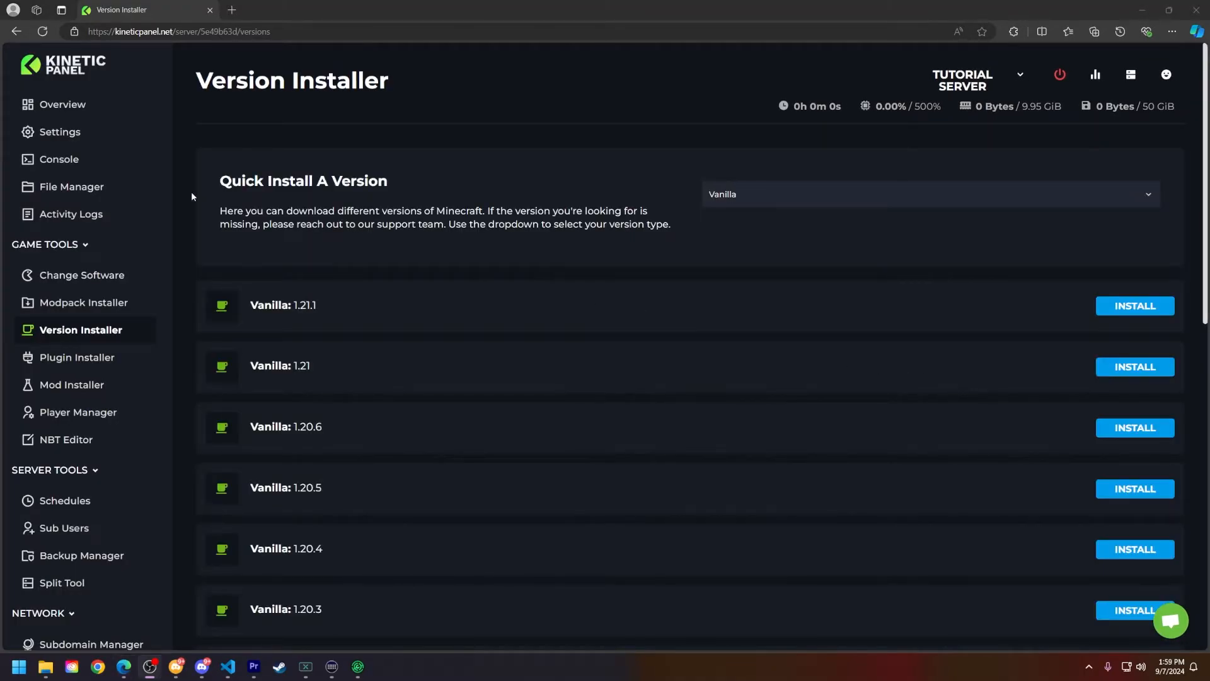
Step: Accept the Minecraft EULA from the Console so the Forge server starts
{"action": "left_click", "coordinate": [71, 186]}
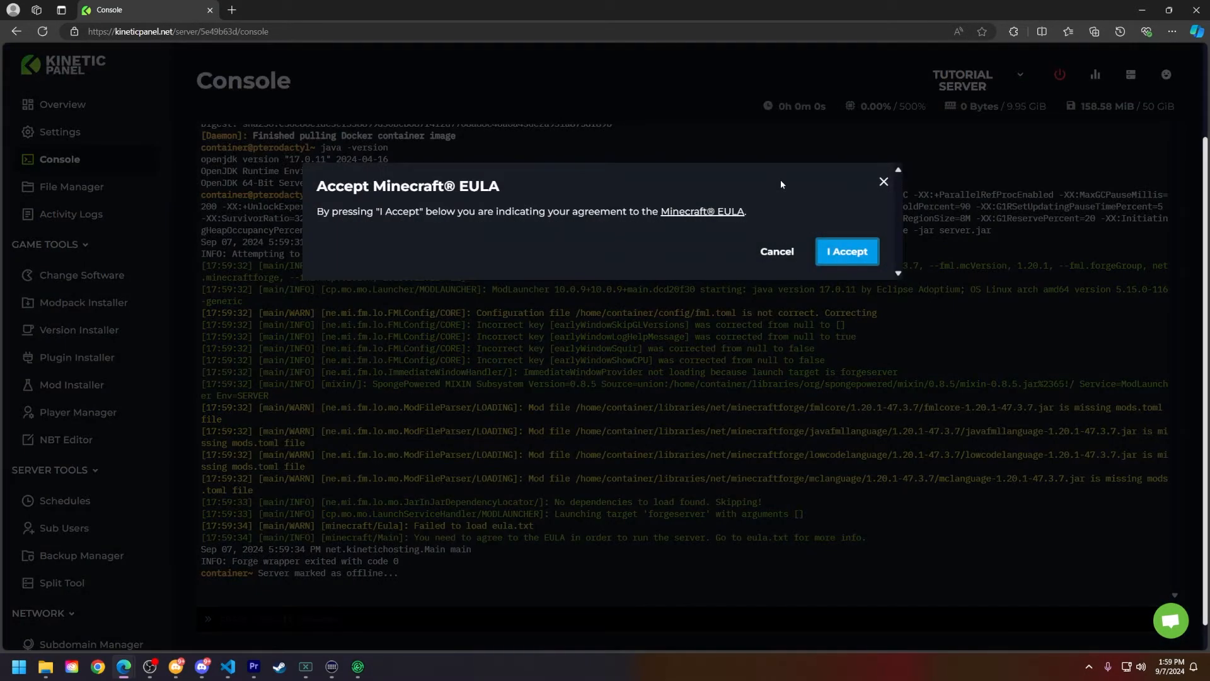
{"action": "left_click", "coordinate": [846, 251]}
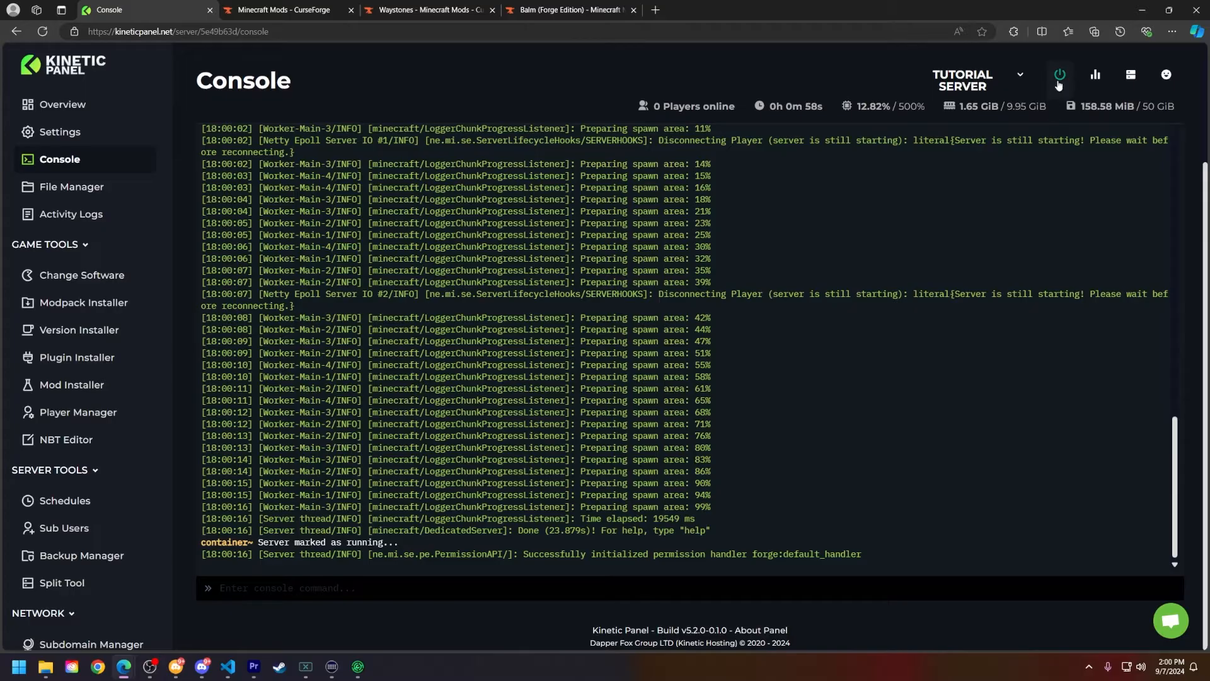
Step: From the Waystones page, bring up its required Balm library page in another tab
{"action": "left_click", "coordinate": [427, 8]}
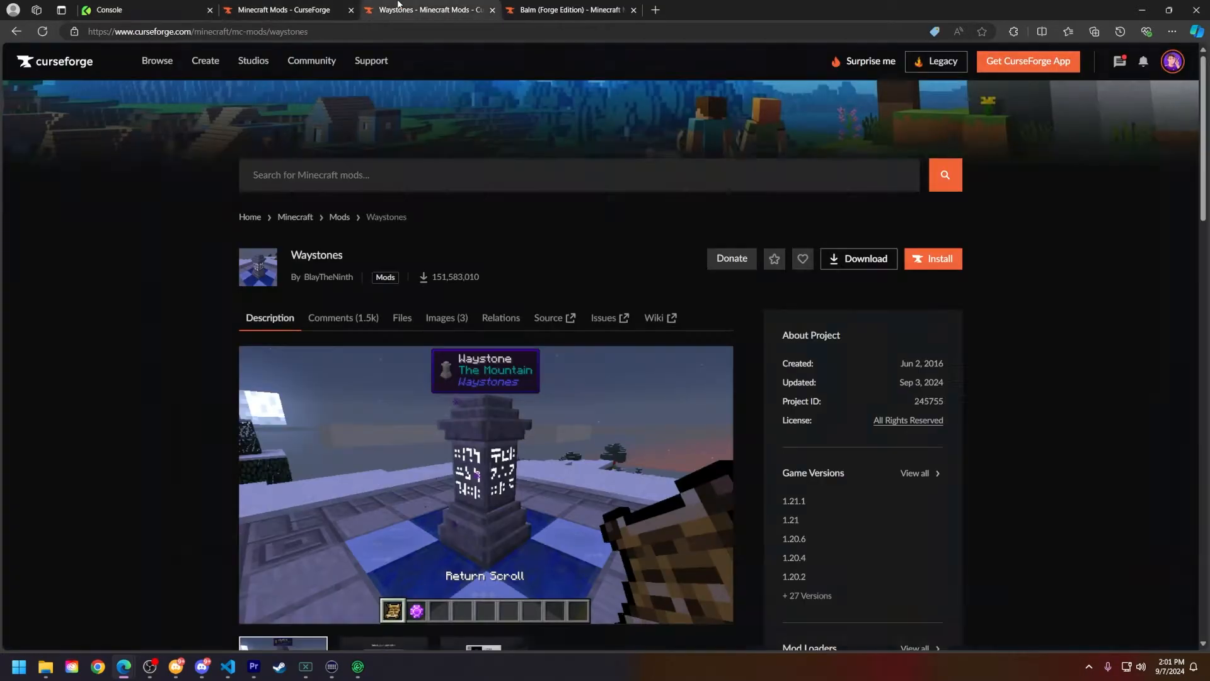
{"action": "mouse_move", "coordinate": [470, 252]}
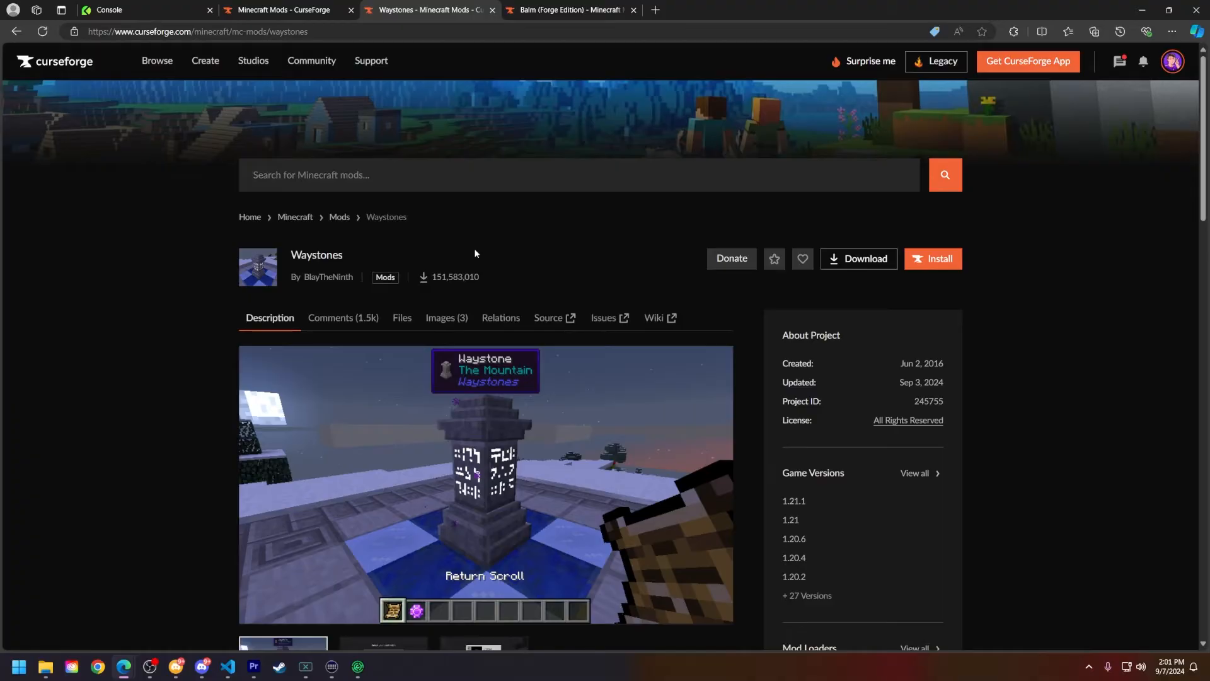
{"action": "scroll", "scroll_direction": "down", "scroll_amount": 3}
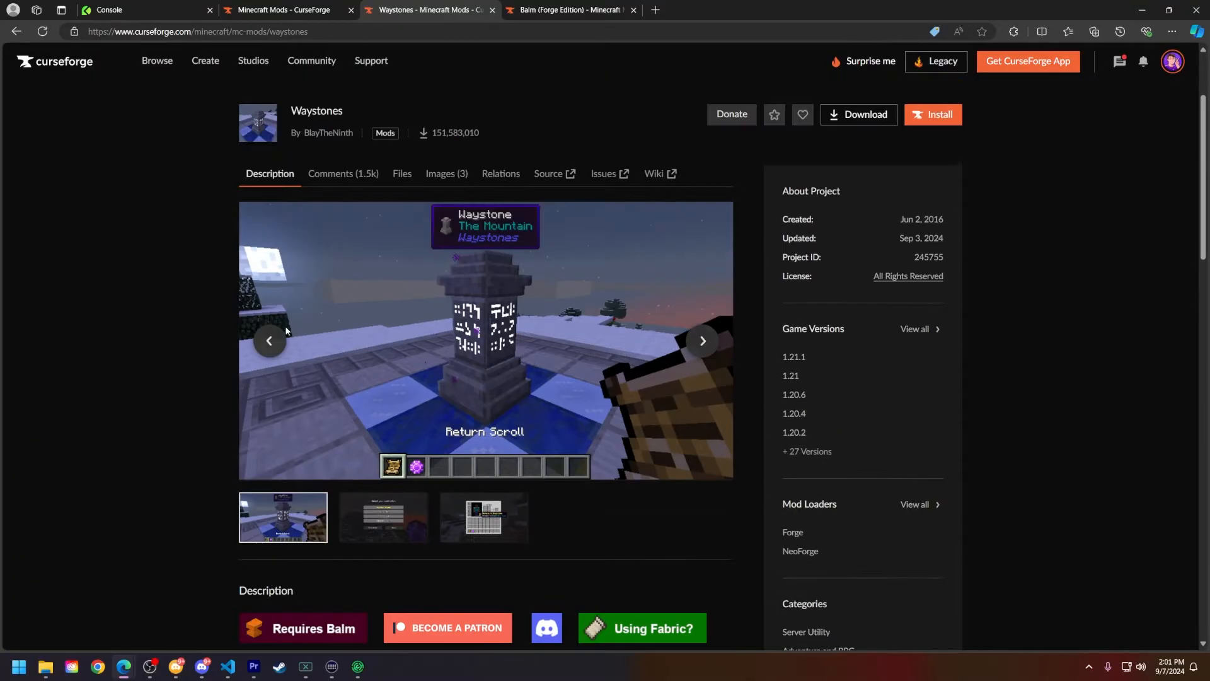
{"action": "scroll", "scroll_direction": "down", "scroll_amount": 3}
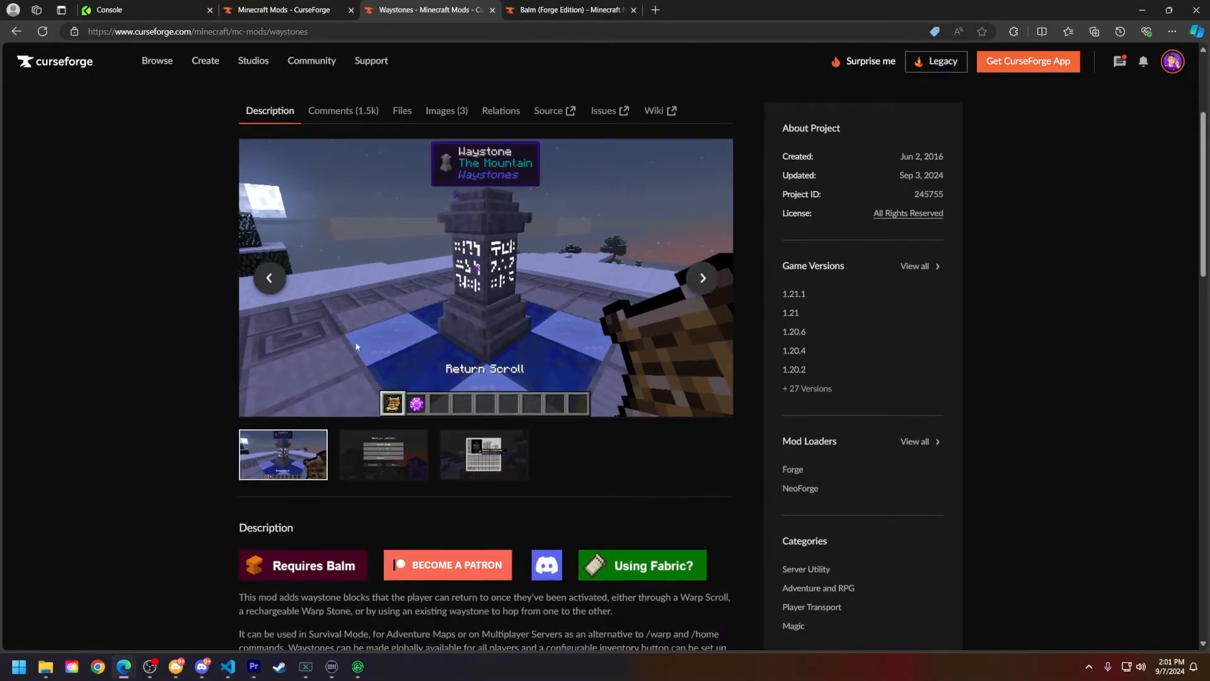
{"action": "scroll", "scroll_direction": "down", "scroll_amount": 3}
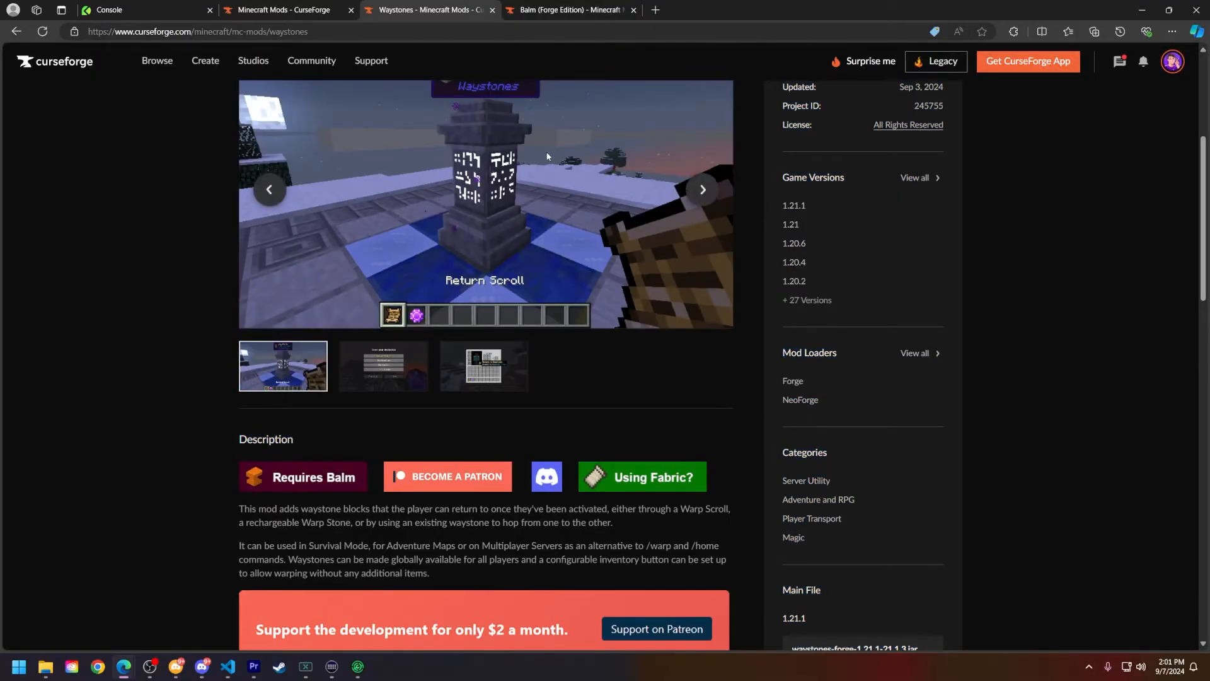
{"action": "mouse_move", "coordinate": [308, 483]}
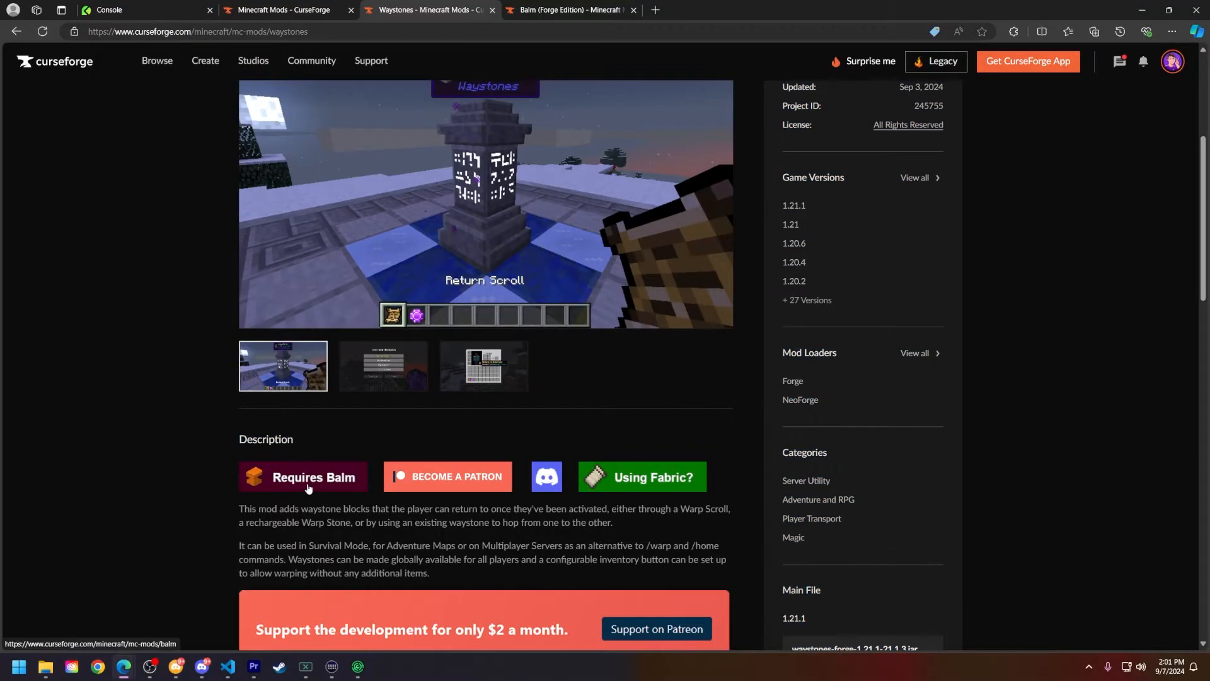
{"action": "left_click", "coordinate": [314, 476]}
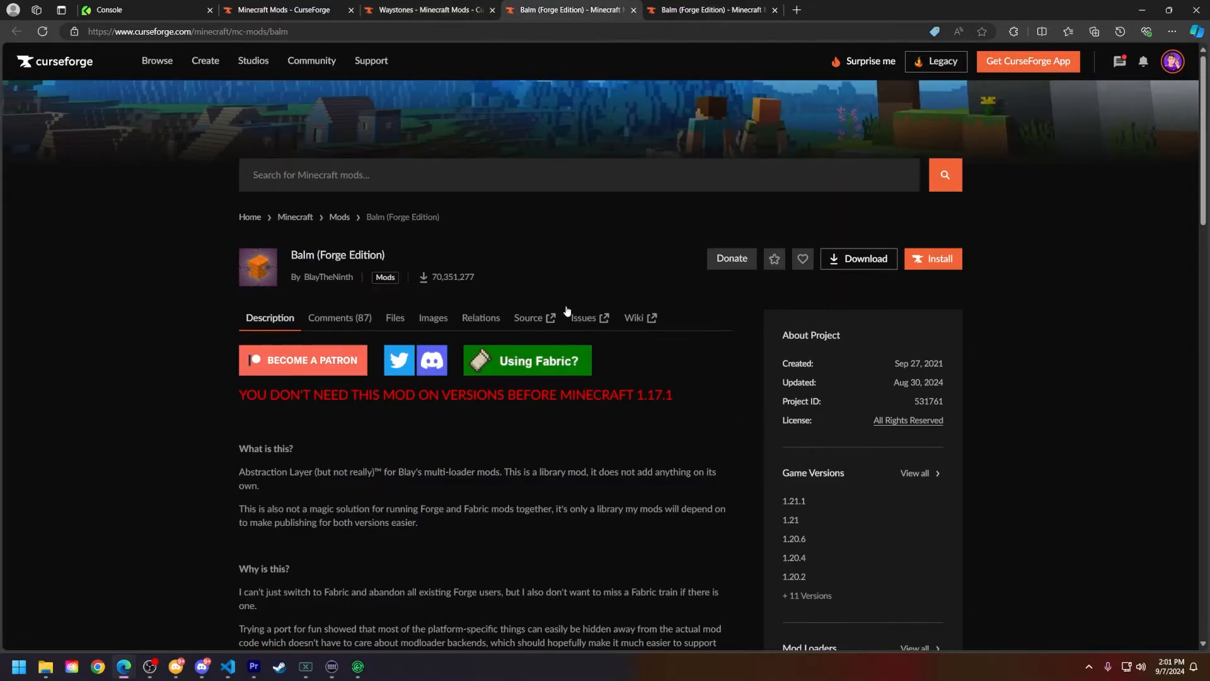
{"action": "left_click", "coordinate": [430, 10]}
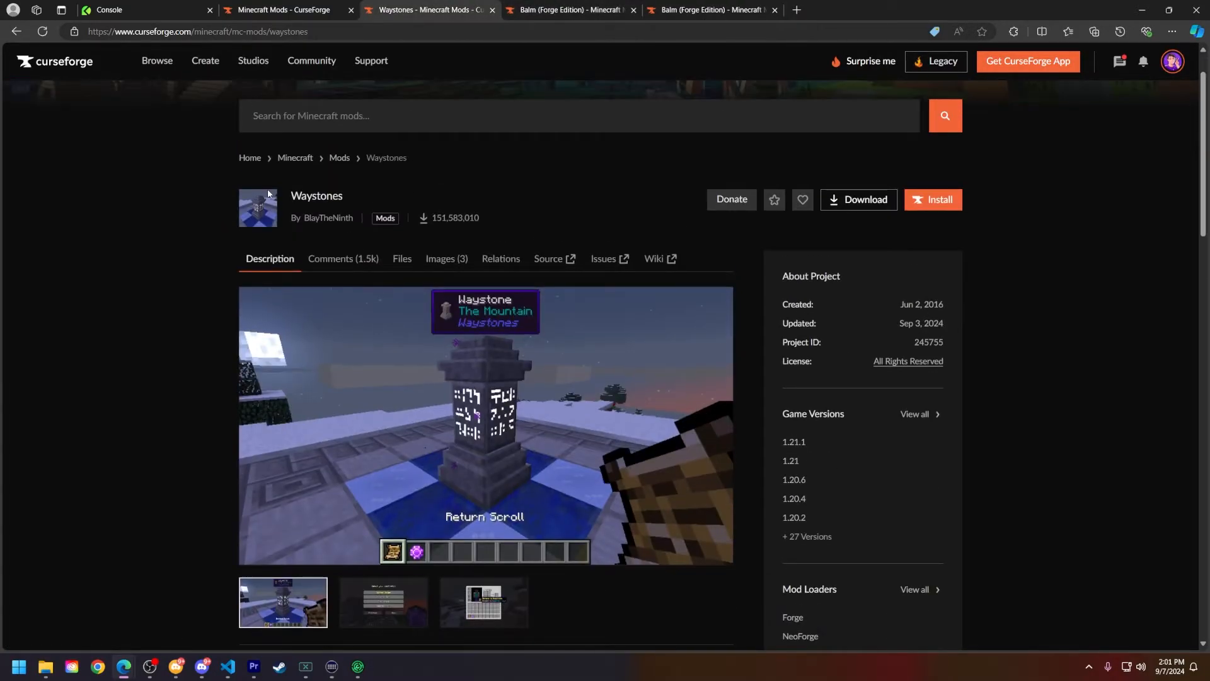
Step: Filter Waystones files to 1.20.1 Forge and download waystones-forge-1.20-14.1.5.jar
{"action": "left_click", "coordinate": [401, 258]}
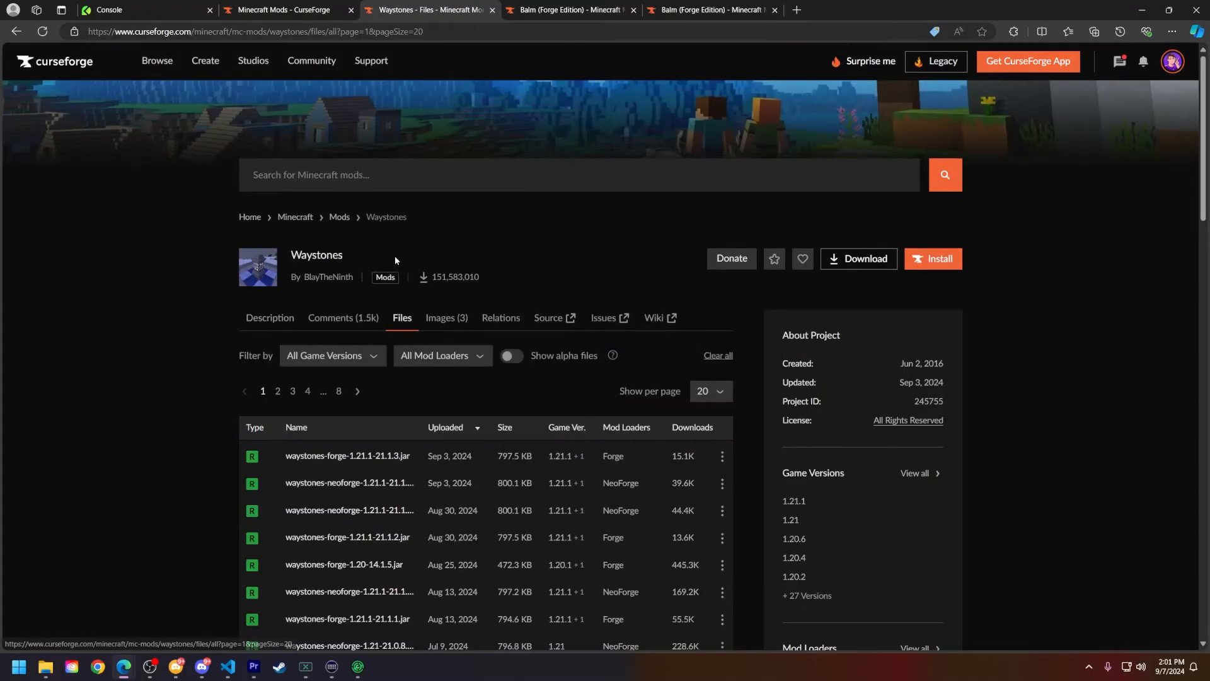
{"action": "left_click", "coordinate": [331, 355]}
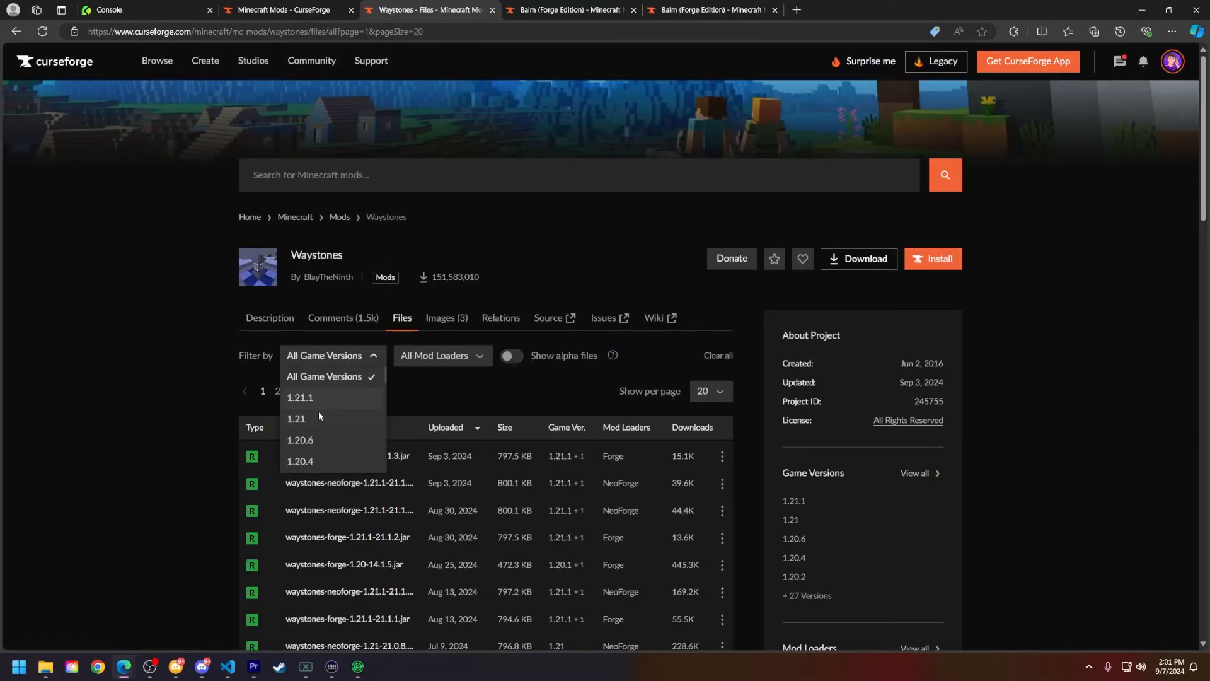
{"action": "left_click", "coordinate": [300, 461]}
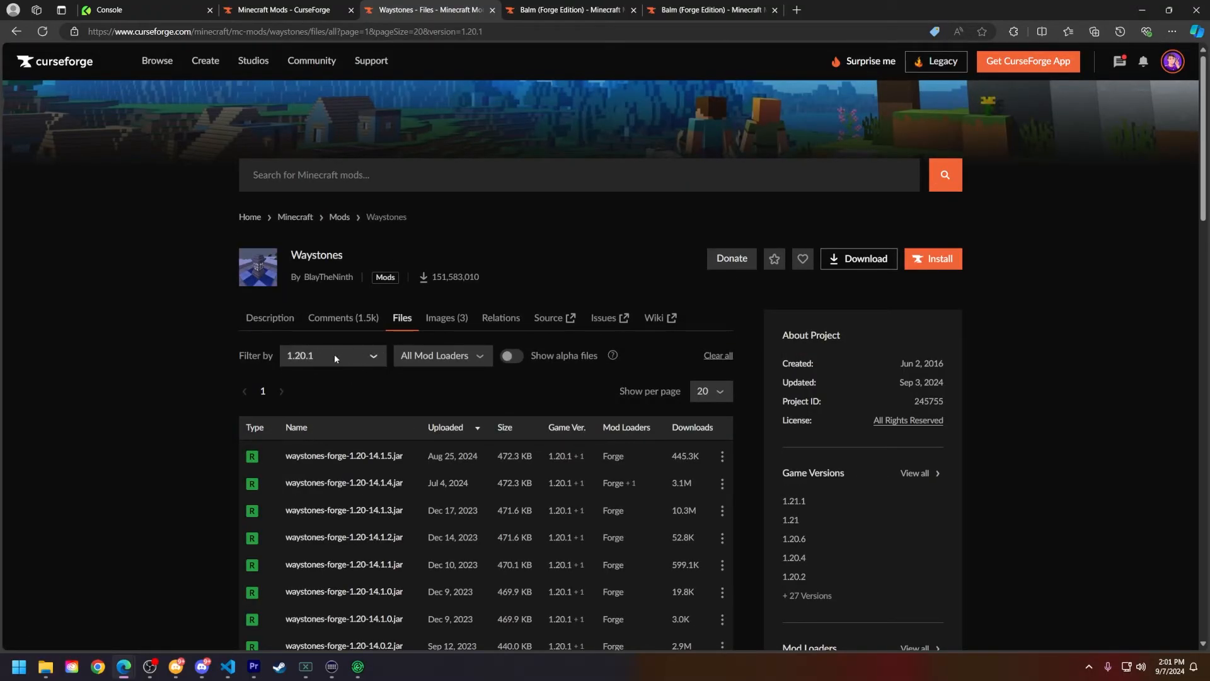
{"action": "left_click", "coordinate": [443, 355]}
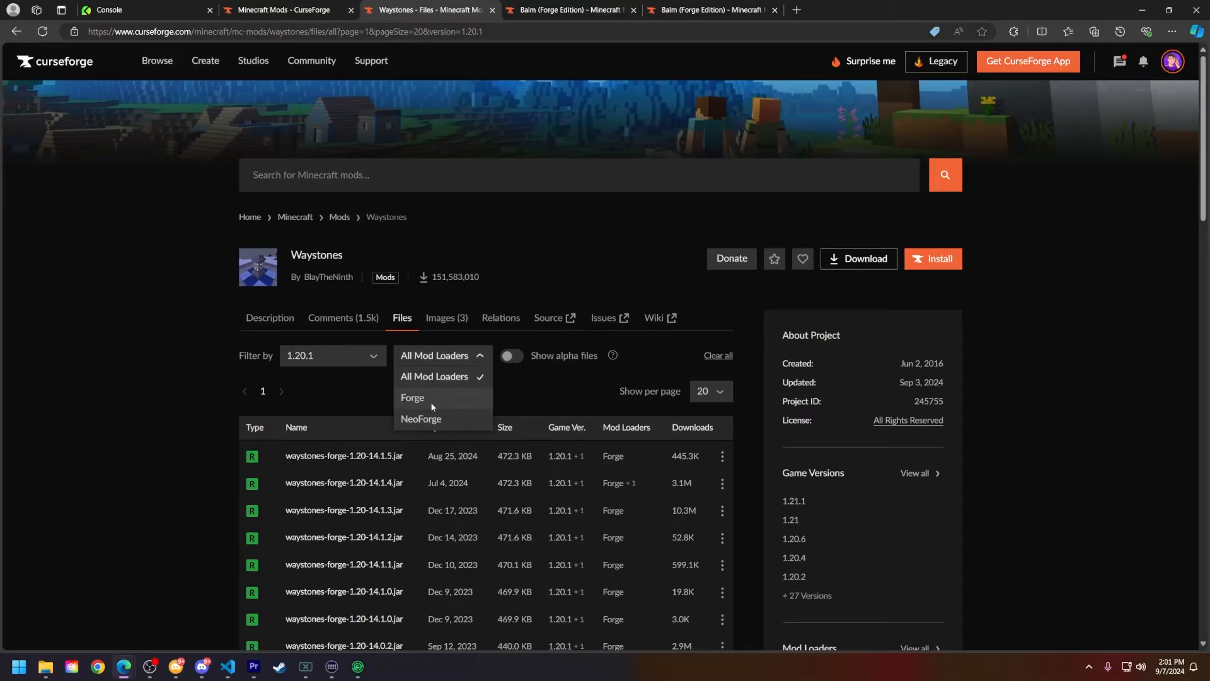
{"action": "left_click", "coordinate": [412, 397]}
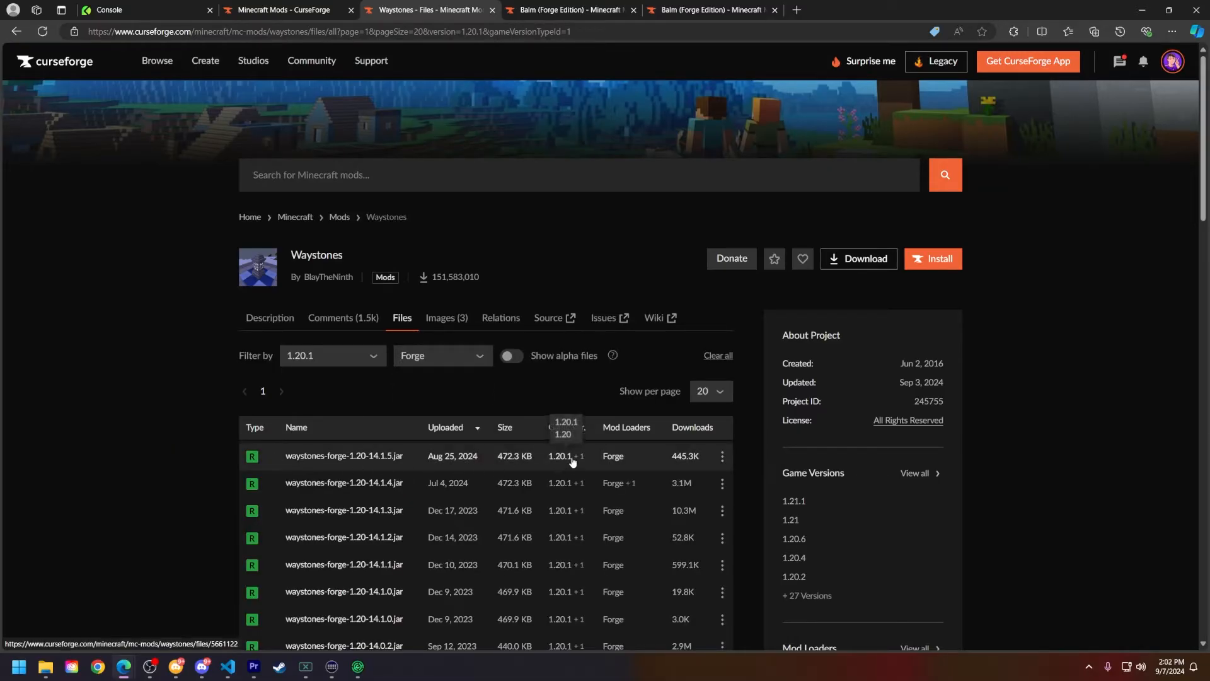
{"action": "mouse_move", "coordinate": [537, 460]}
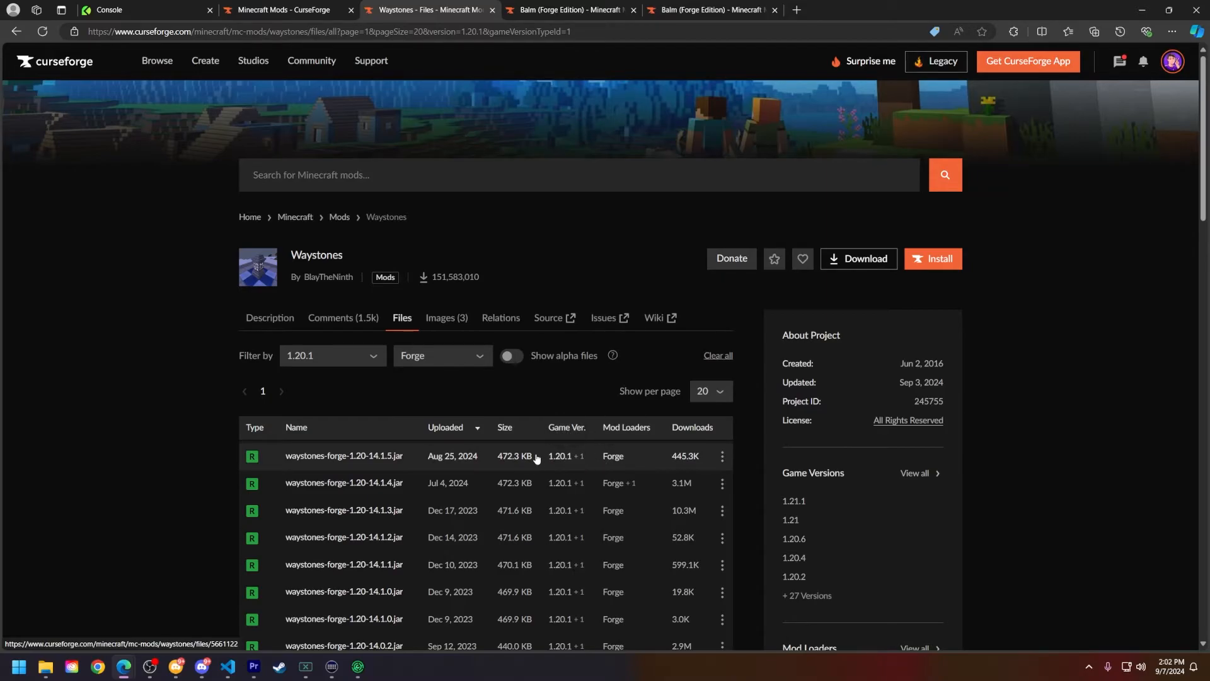
{"action": "mouse_move", "coordinate": [634, 463]}
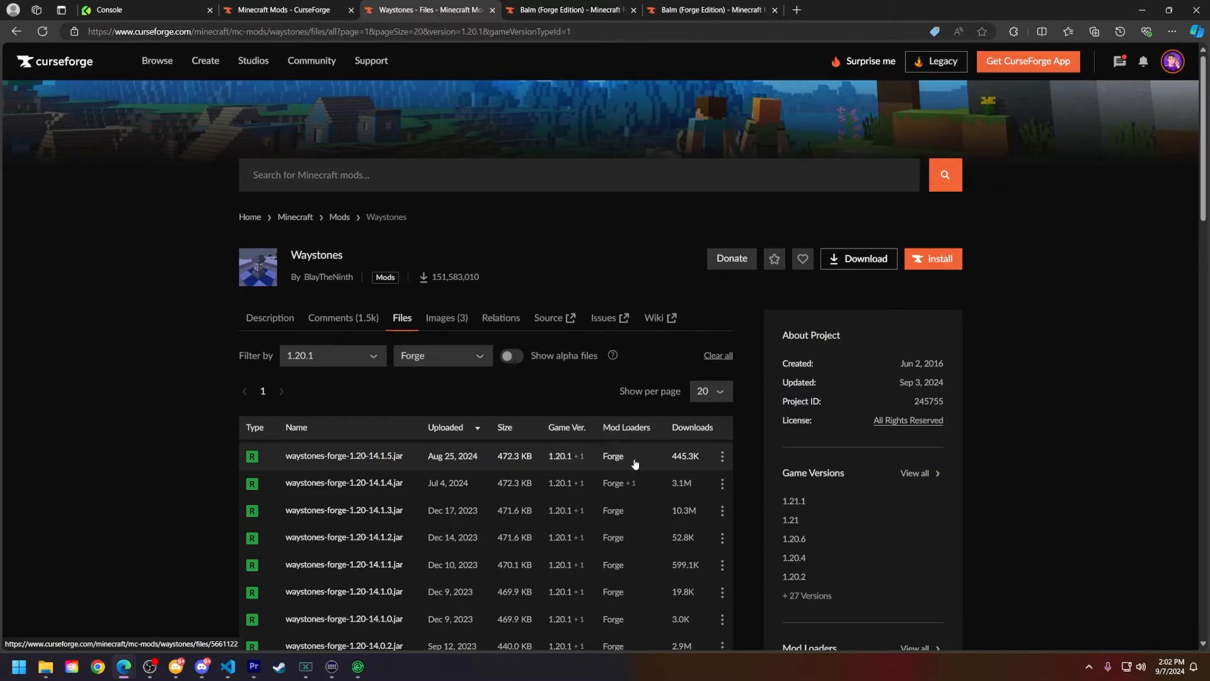
{"action": "left_click", "coordinate": [344, 455]}
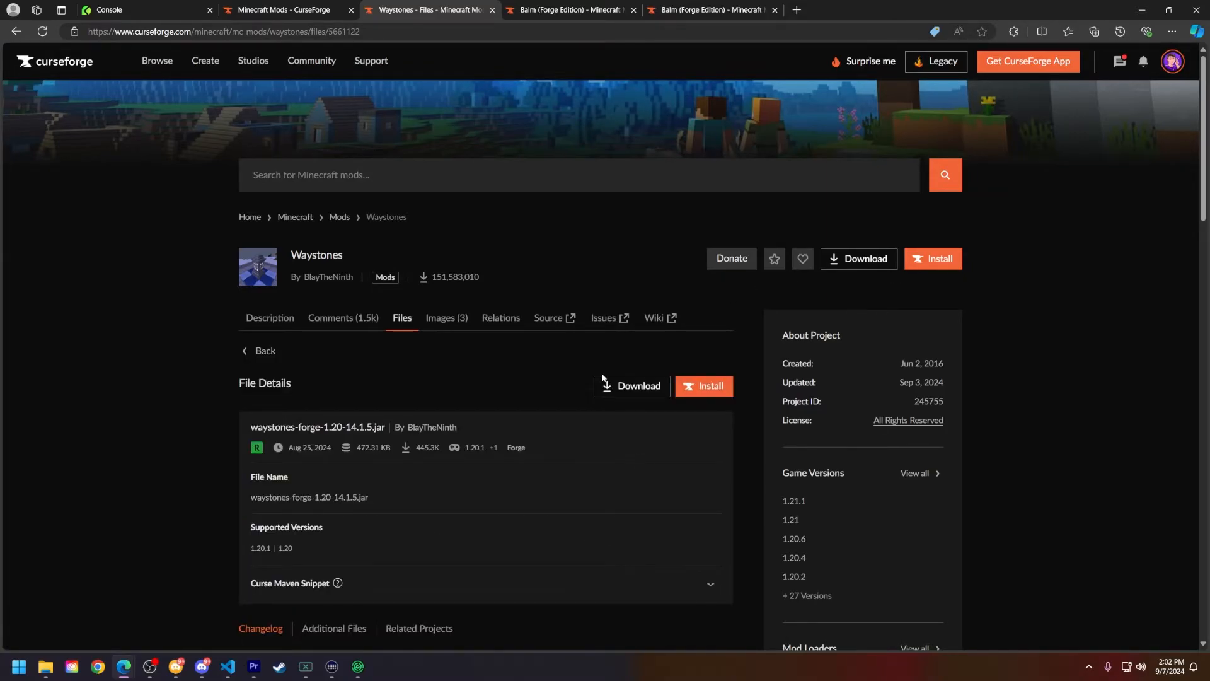
{"action": "left_click", "coordinate": [630, 386]}
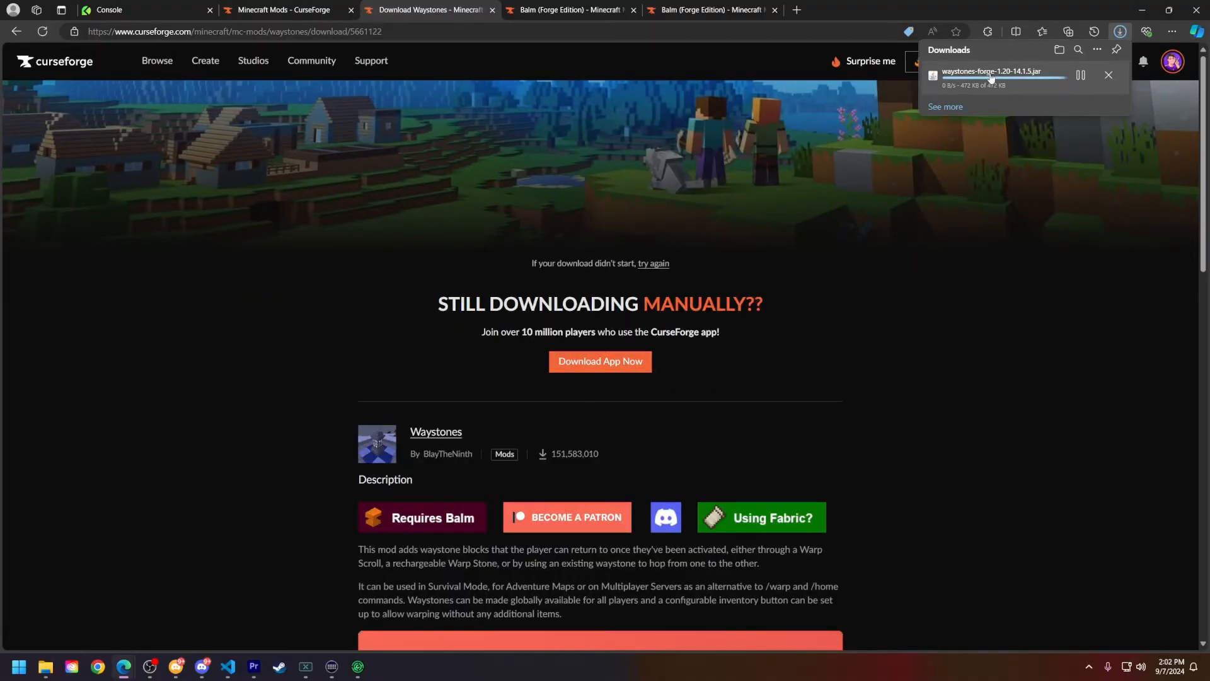
Step: Download the Balm Forge 1.20.1 jar and confirm both jars in recent downloads
{"action": "left_click", "coordinate": [571, 9]}
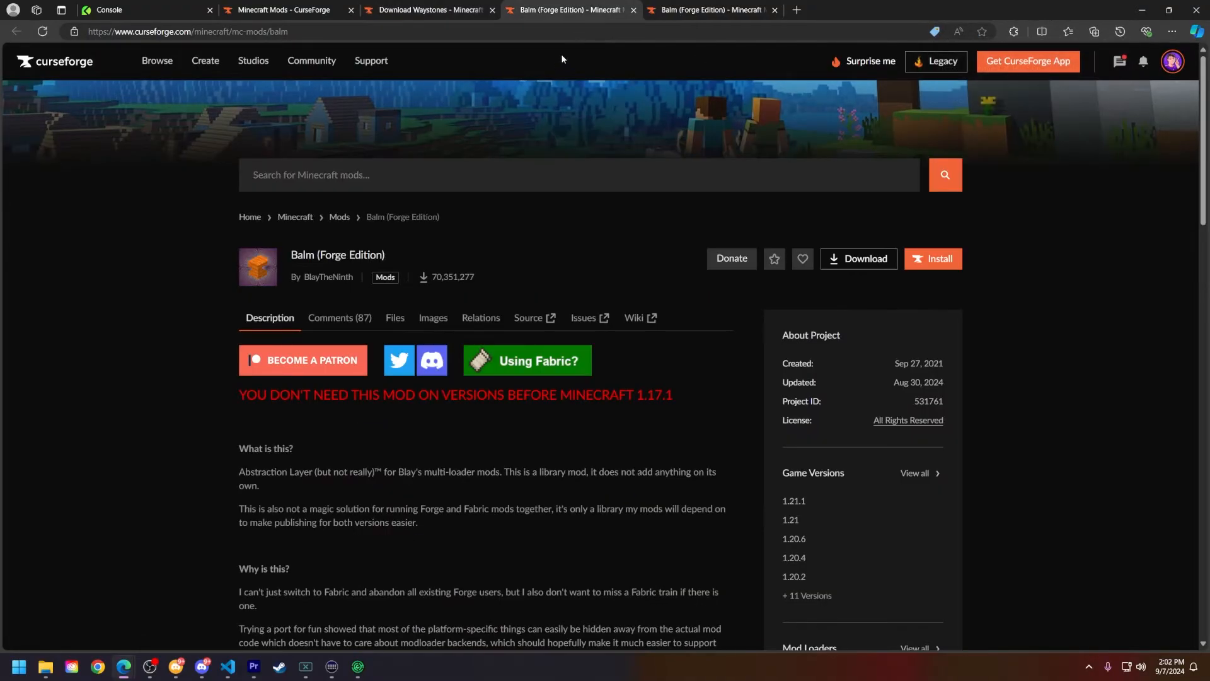
{"action": "left_click", "coordinate": [394, 318]}
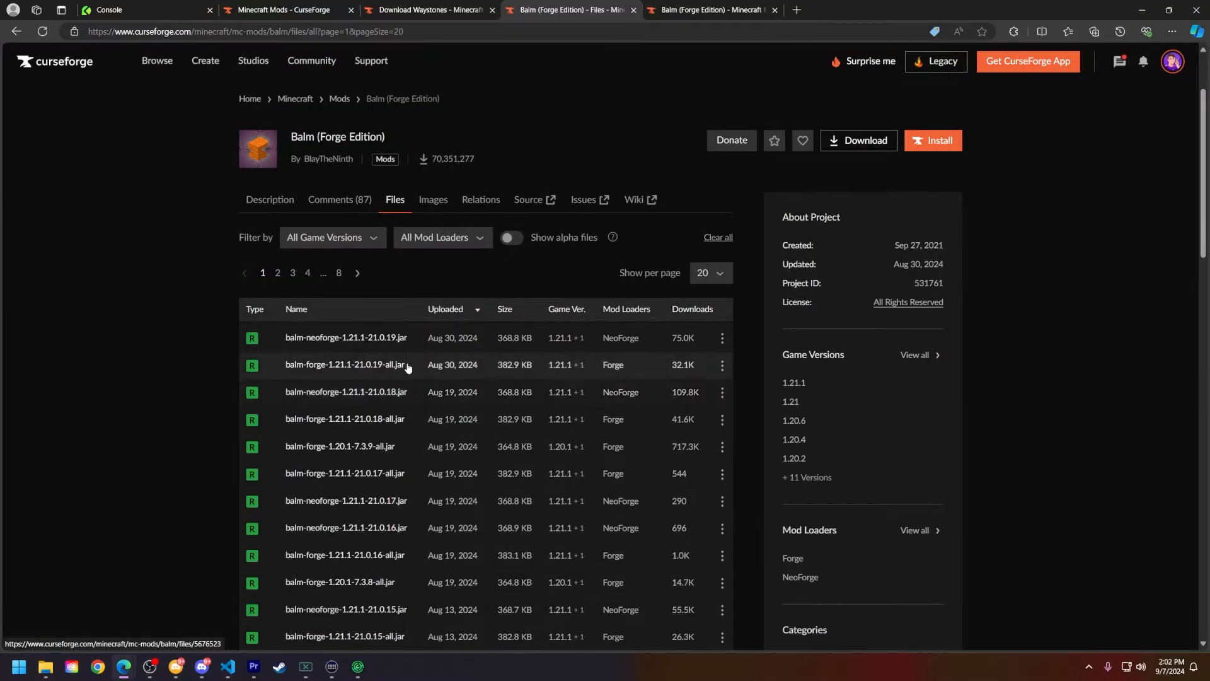
{"action": "left_click", "coordinate": [332, 237]}
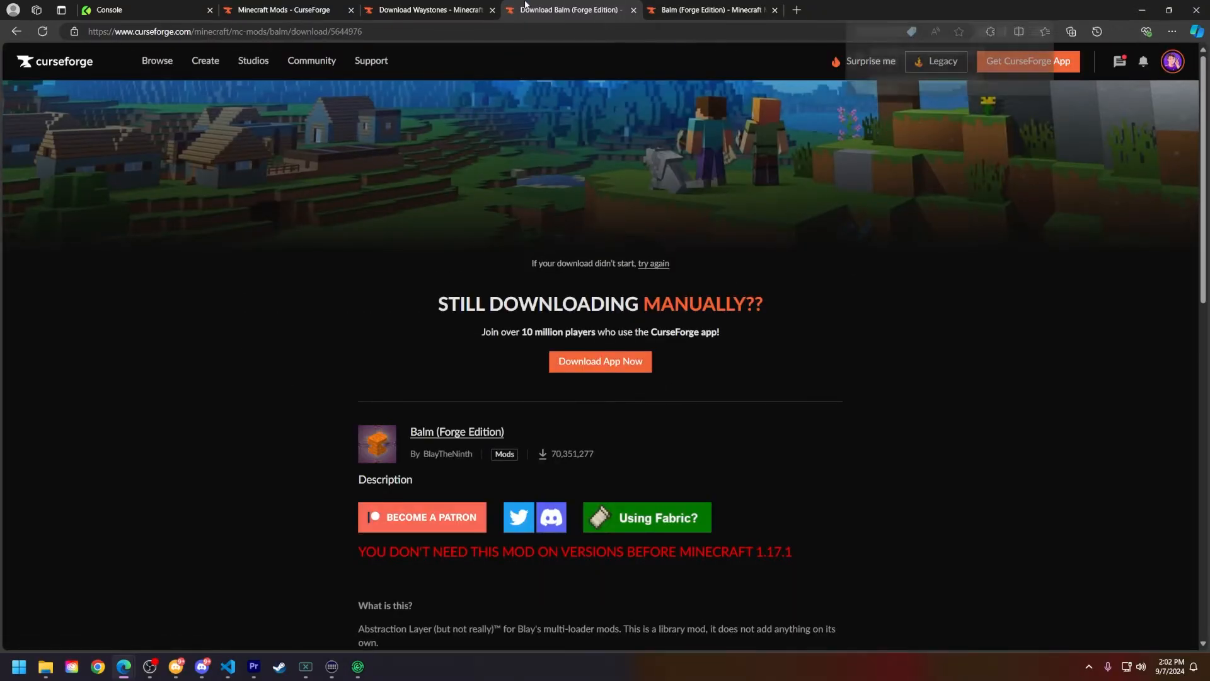
{"action": "left_click", "coordinate": [1117, 31]}
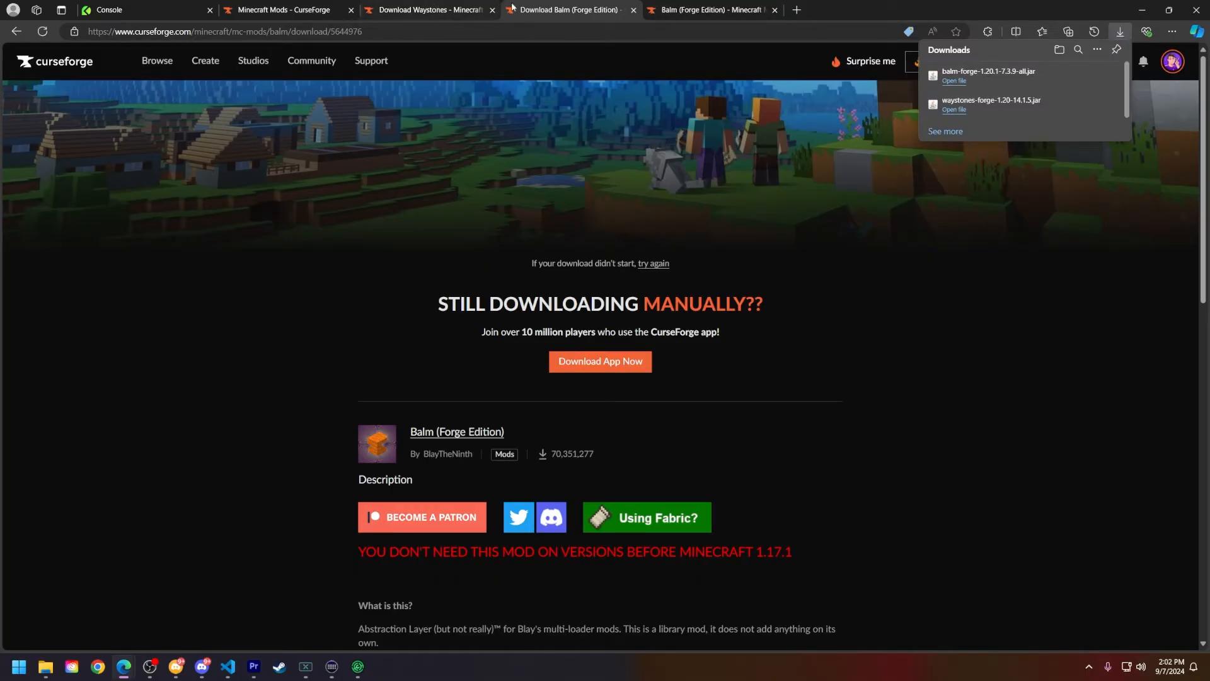
{"action": "left_click", "coordinate": [108, 9]}
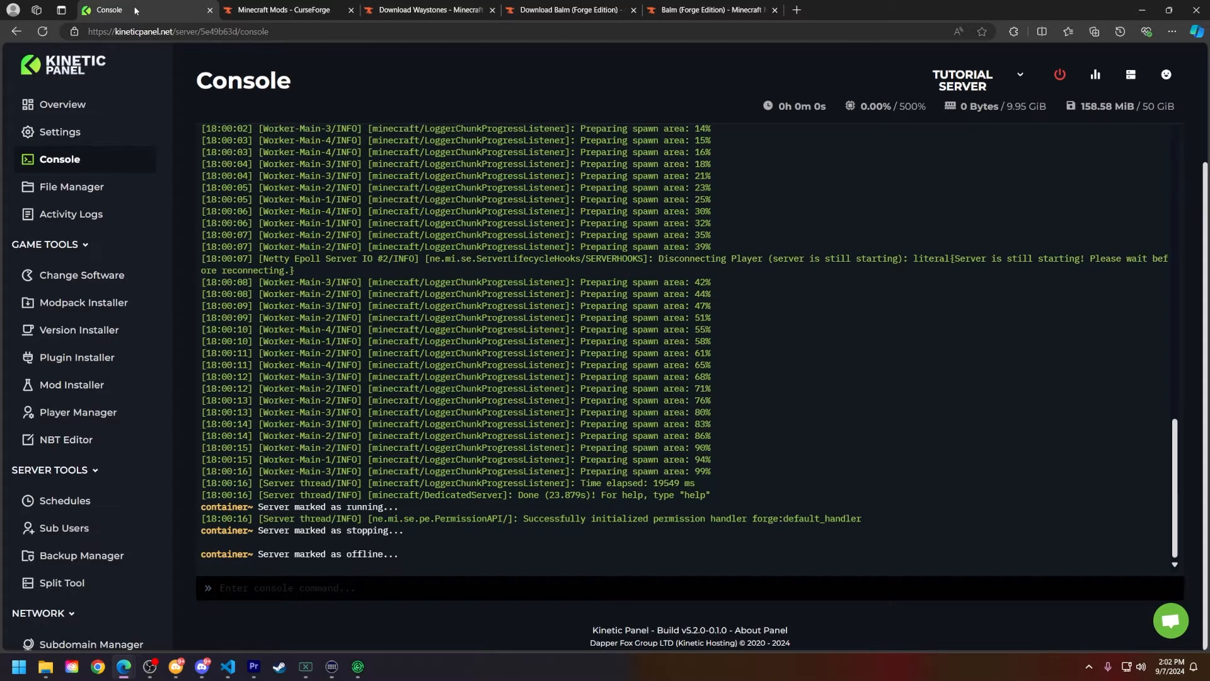
Step: Place the Waystones and Balm jars in the server's mods folder via File Manager
{"action": "left_click", "coordinate": [72, 187]}
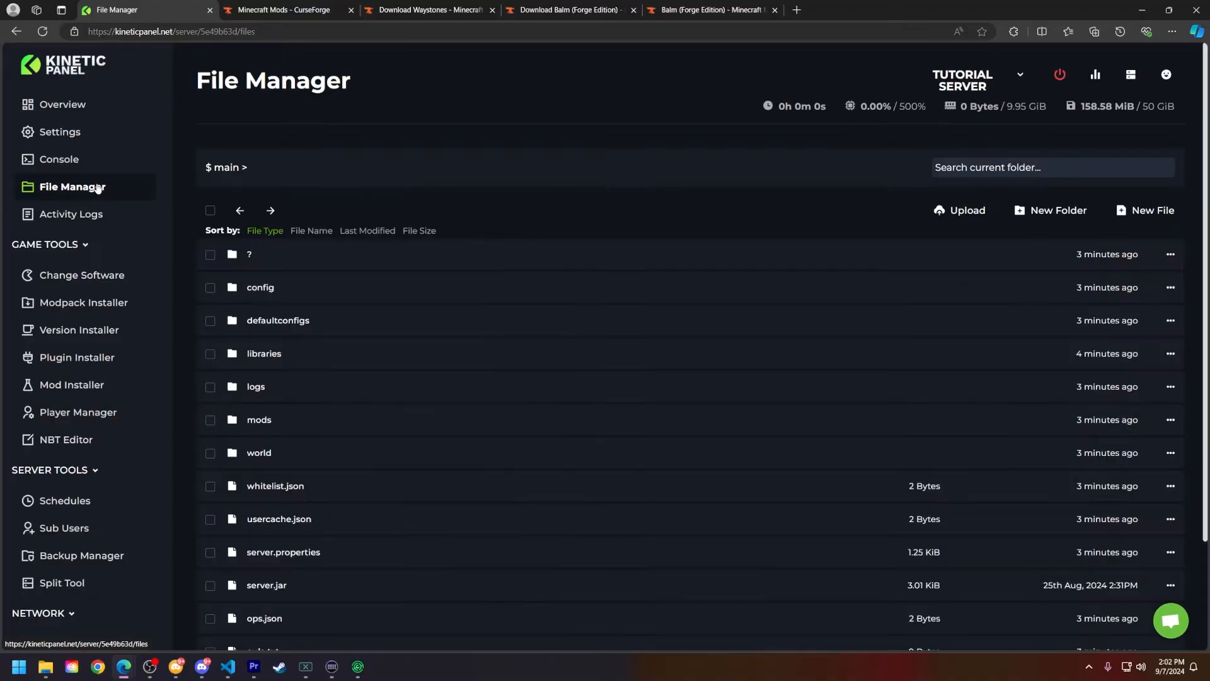
{"action": "left_click", "coordinate": [258, 419]}
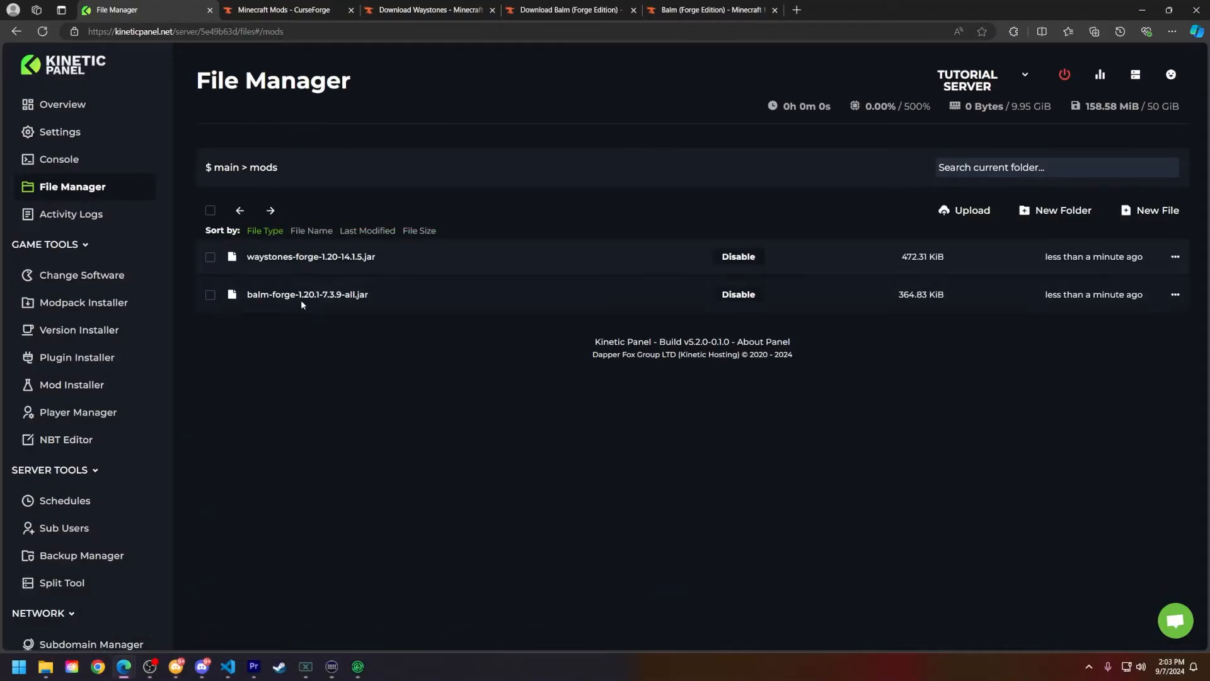
{"action": "left_click", "coordinate": [59, 158]}
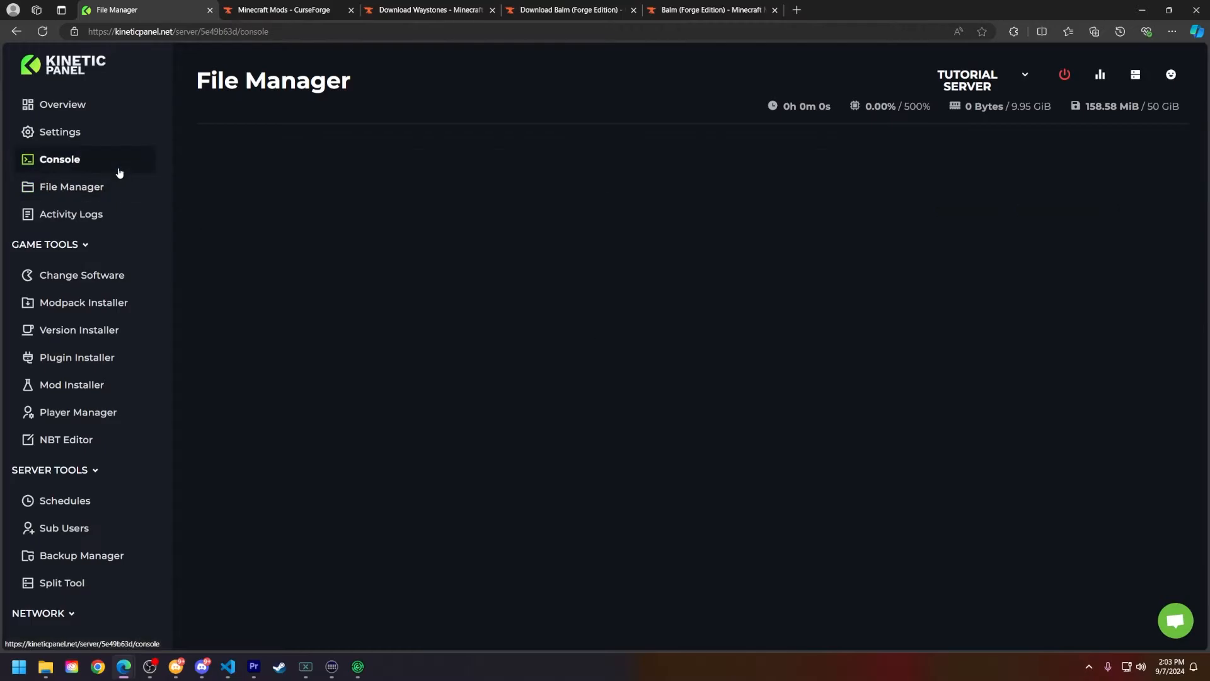
Step: Start the server with the new mods and wait for the 'Done' log line
{"action": "left_click", "coordinate": [59, 159]}
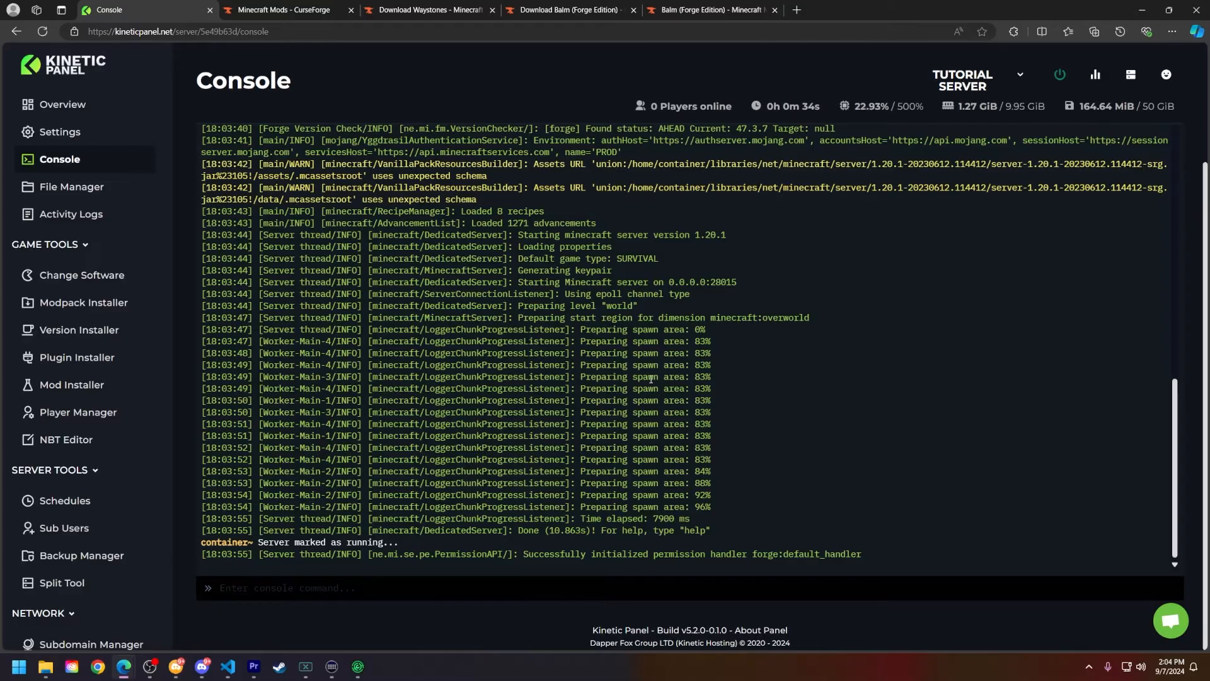
{"action": "left_click", "coordinate": [356, 666]}
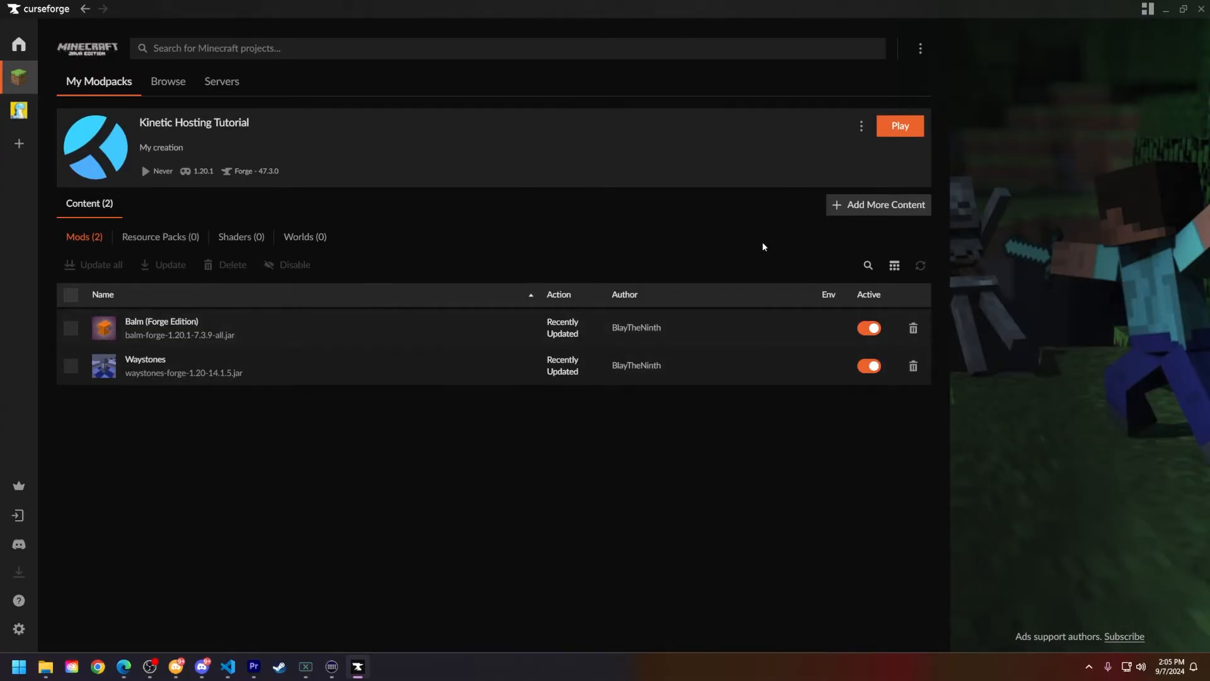
Step: Open the Kinetic Hosting Tutorial profile's folder on disk and minimize CurseForge
{"action": "left_click", "coordinate": [859, 126]}
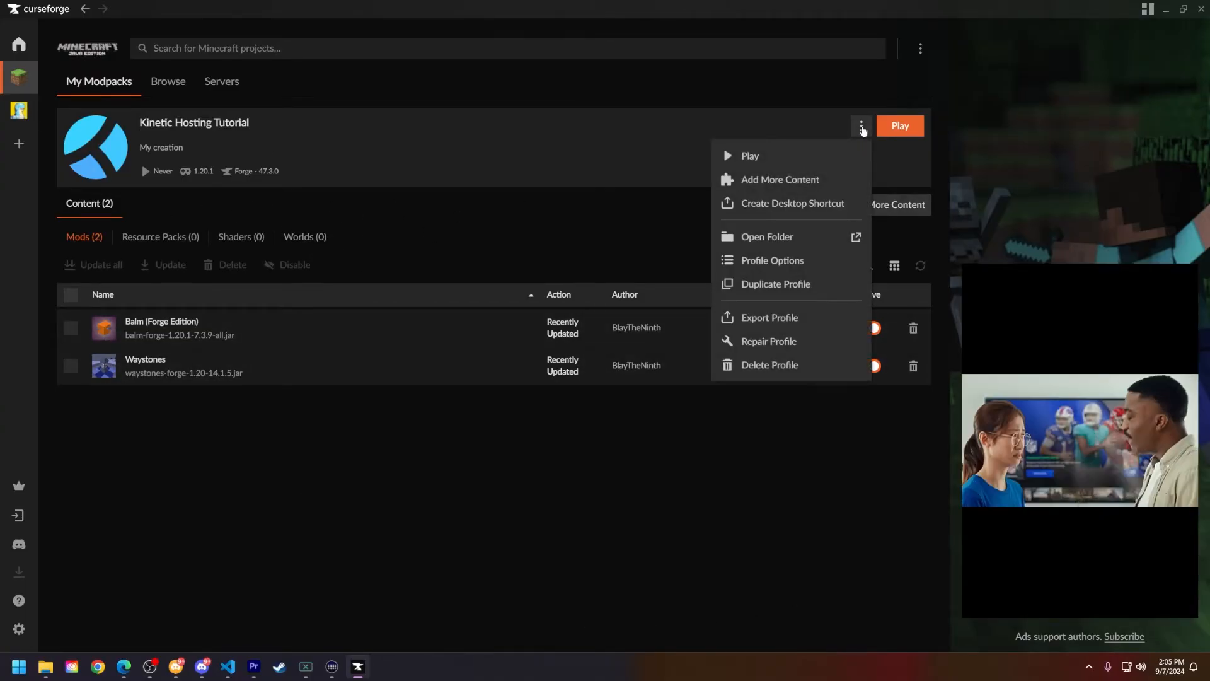
{"action": "left_click", "coordinate": [765, 236]}
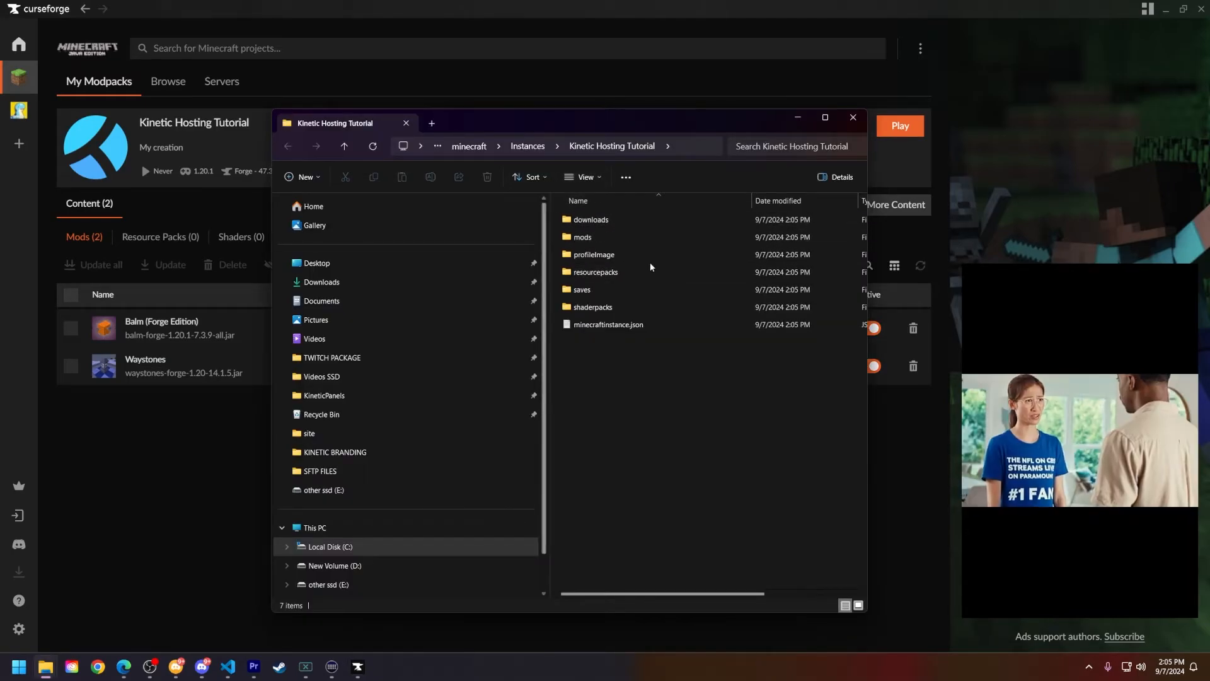
{"action": "mouse_move", "coordinate": [582, 237]}
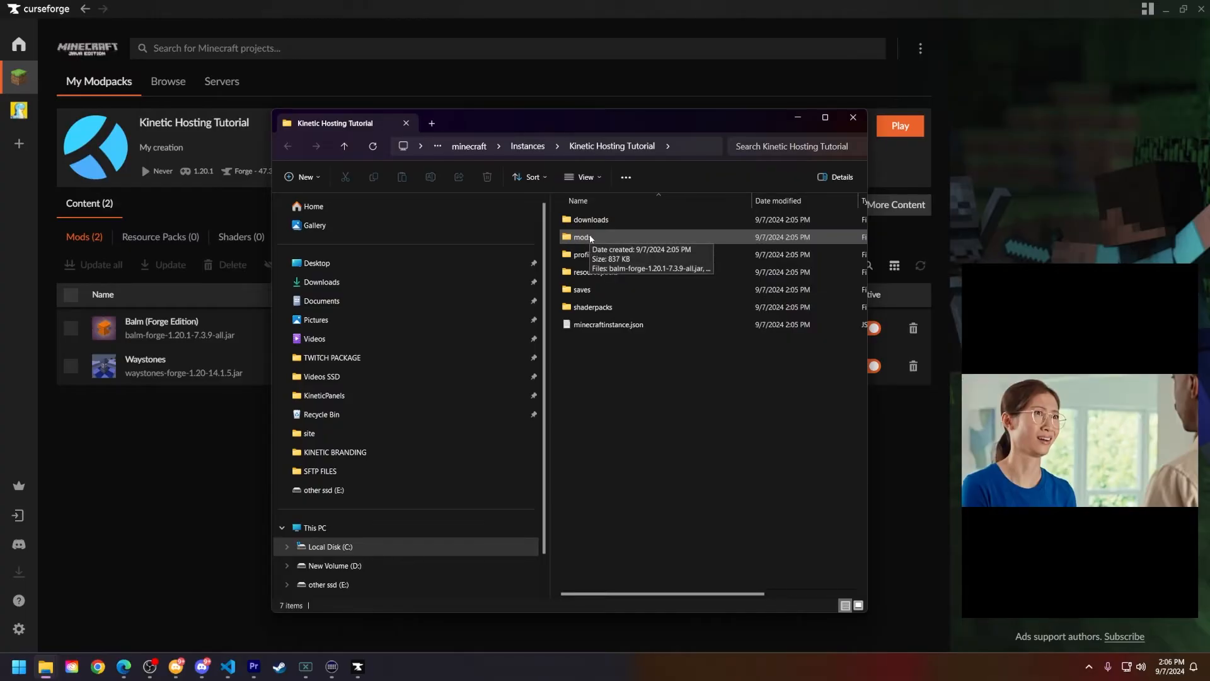
{"action": "mouse_move", "coordinate": [659, 290]}
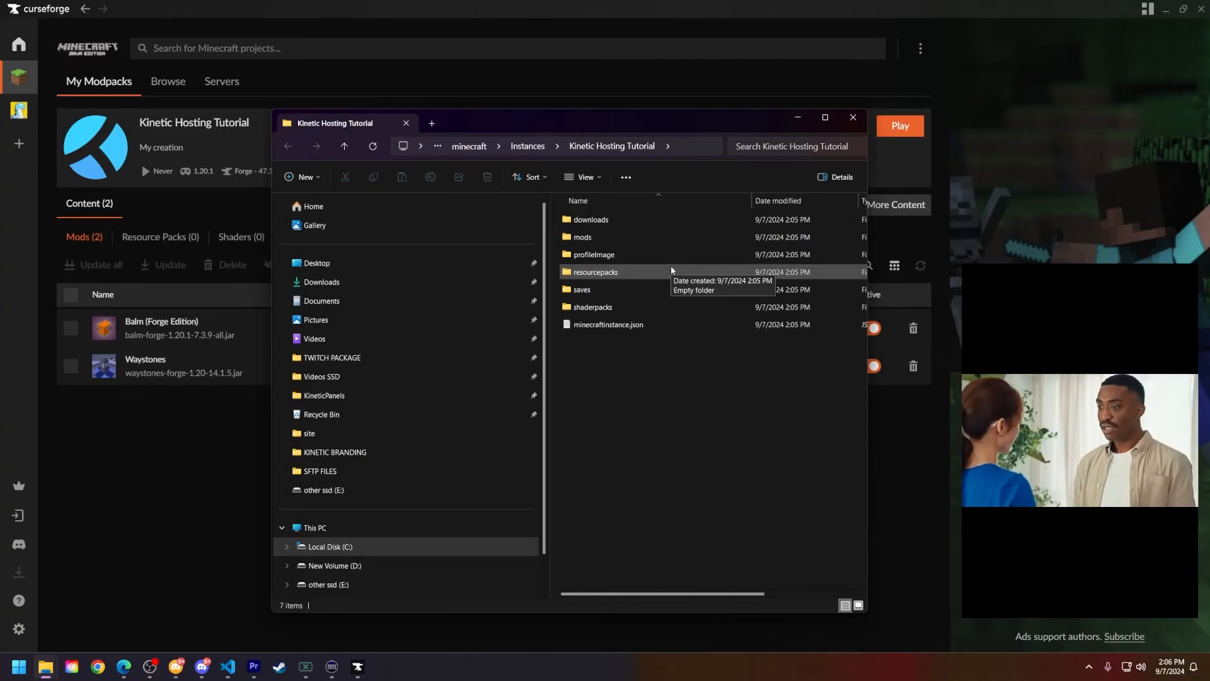
{"action": "left_click", "coordinate": [852, 117]}
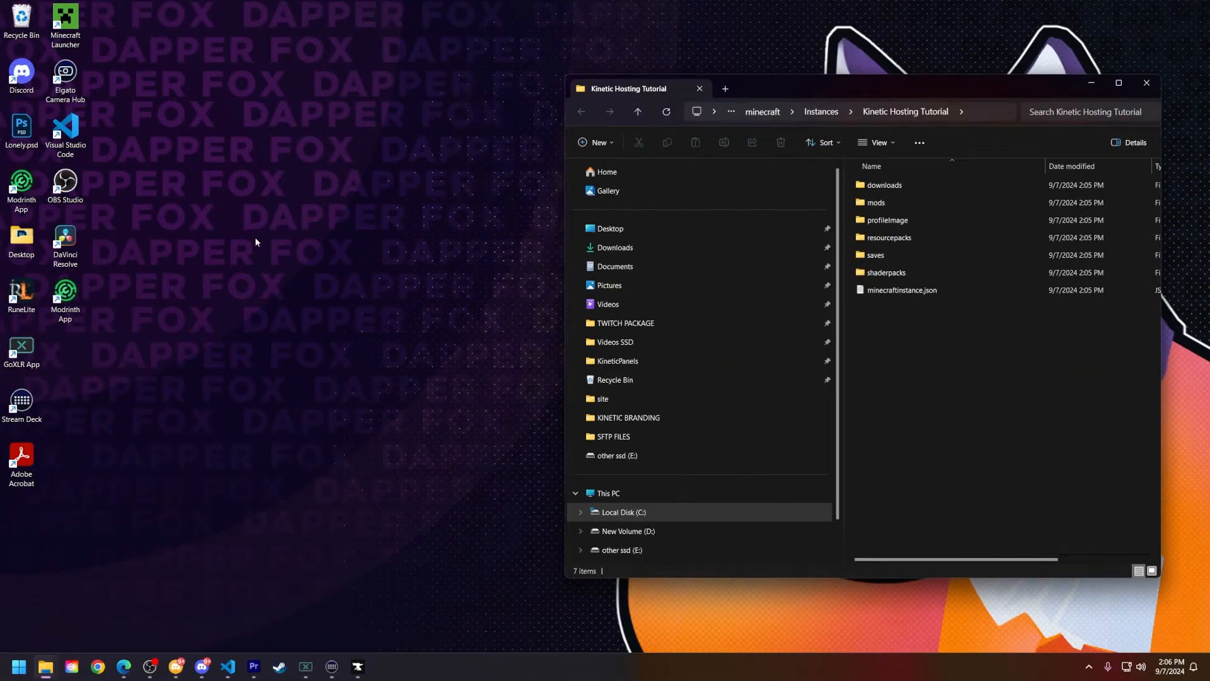
Step: Create mods.zip on the desktop holding the instance's mods folder and verify its contents
{"action": "right_click", "coordinate": [256, 242]}
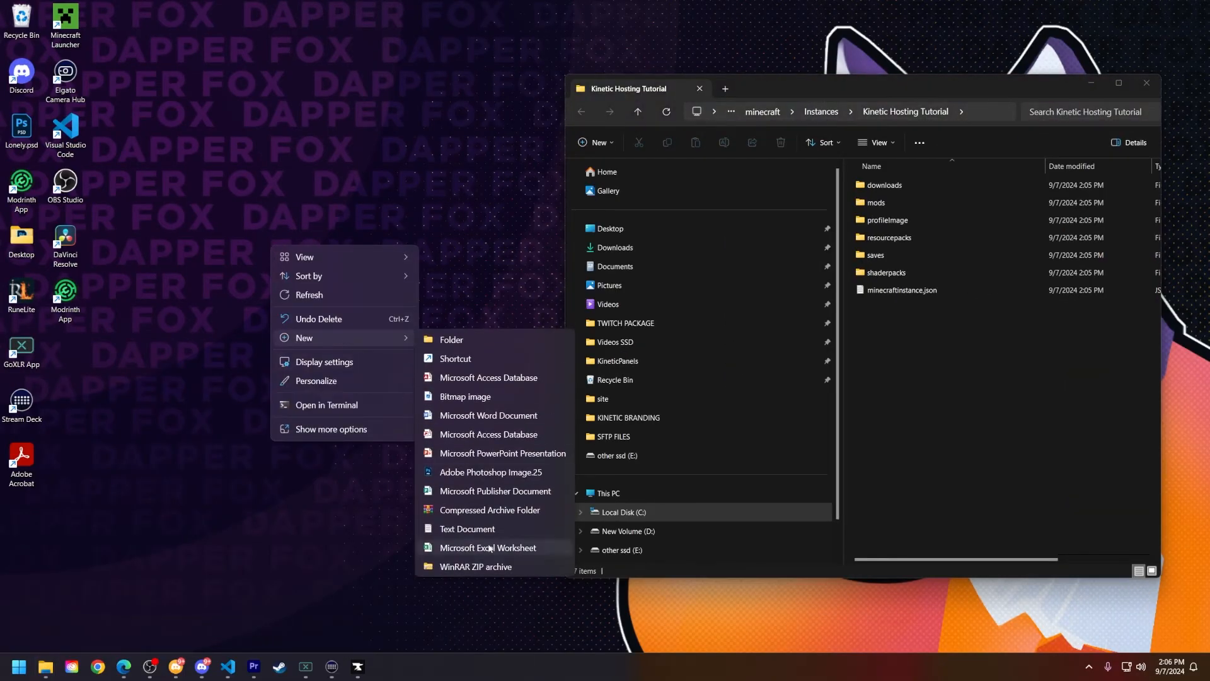
{"action": "left_click", "coordinate": [475, 566]}
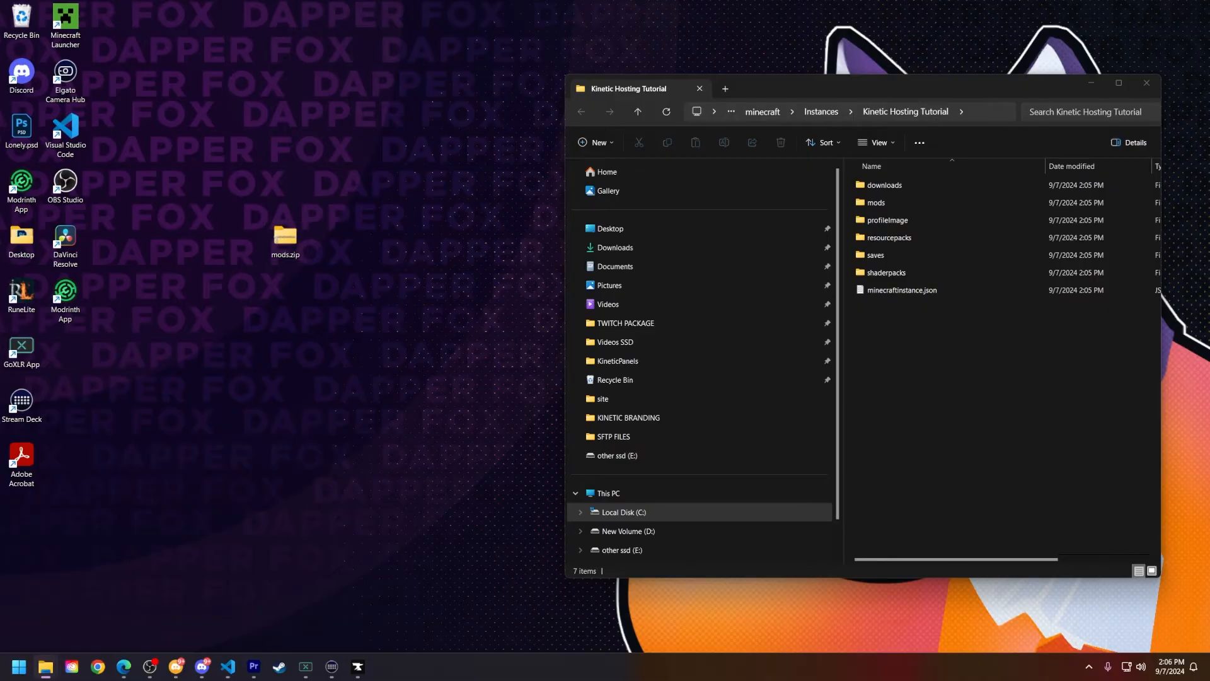
{"action": "double_click", "coordinate": [285, 236]}
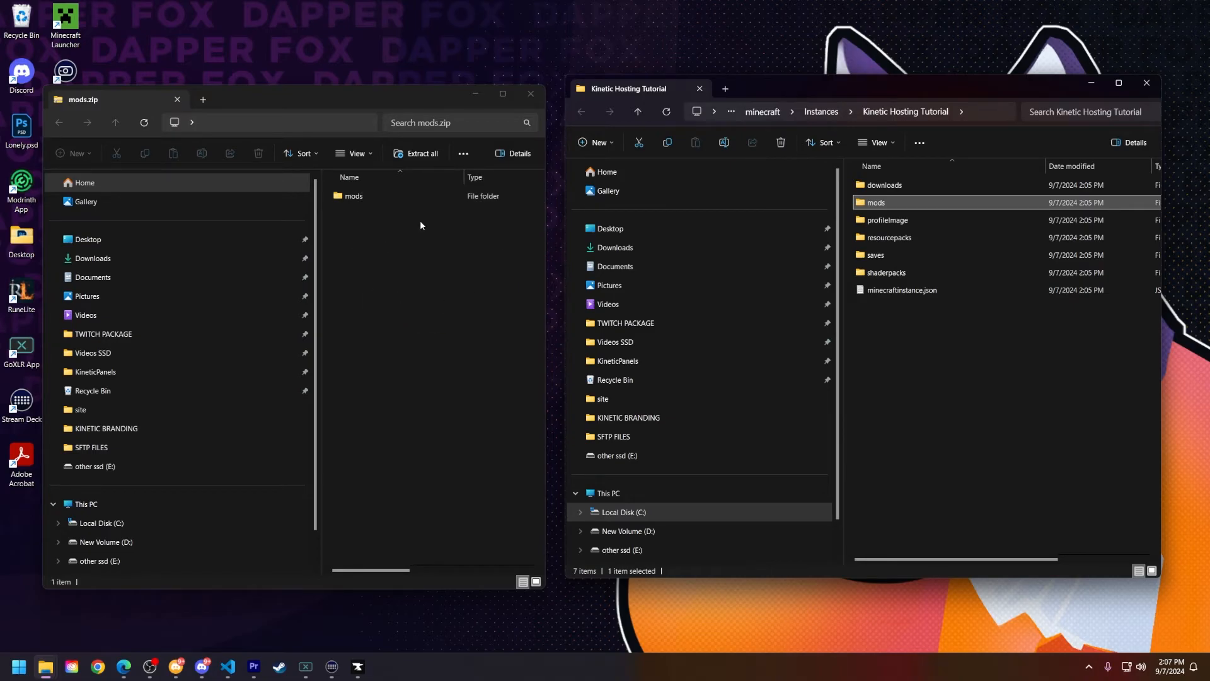
{"action": "double_click", "coordinate": [353, 196]}
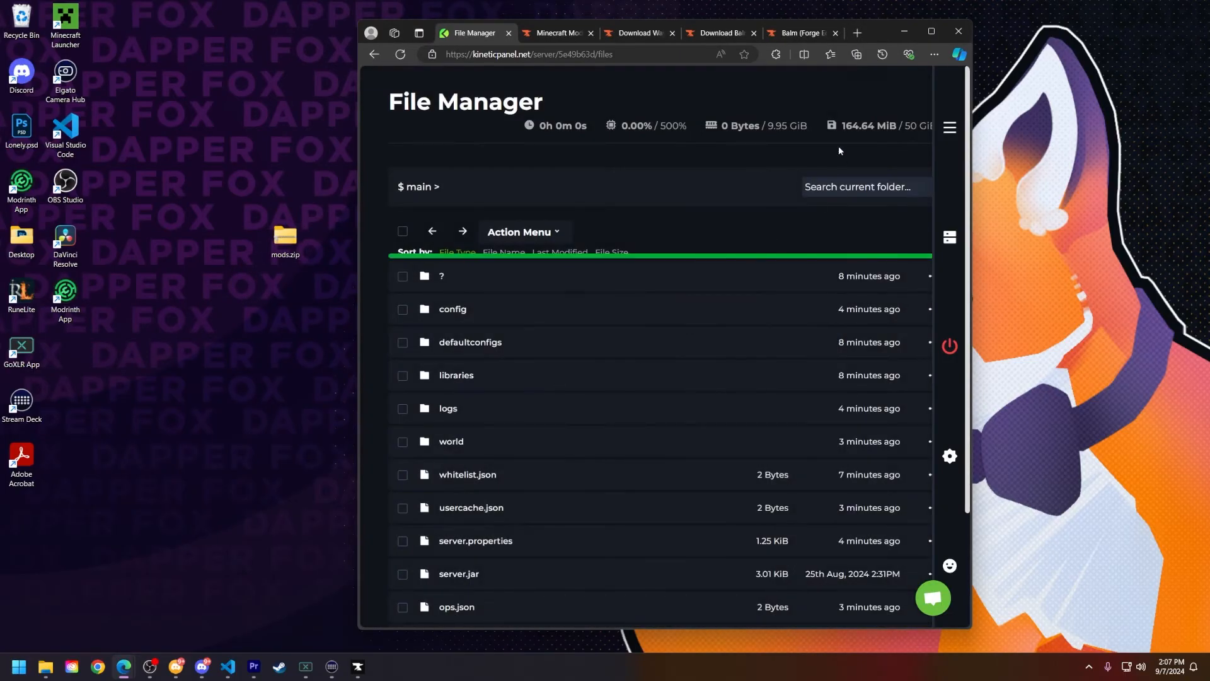
Step: Unarchive the uploaded mods.zip into the server files
{"action": "left_click", "coordinate": [930, 31]}
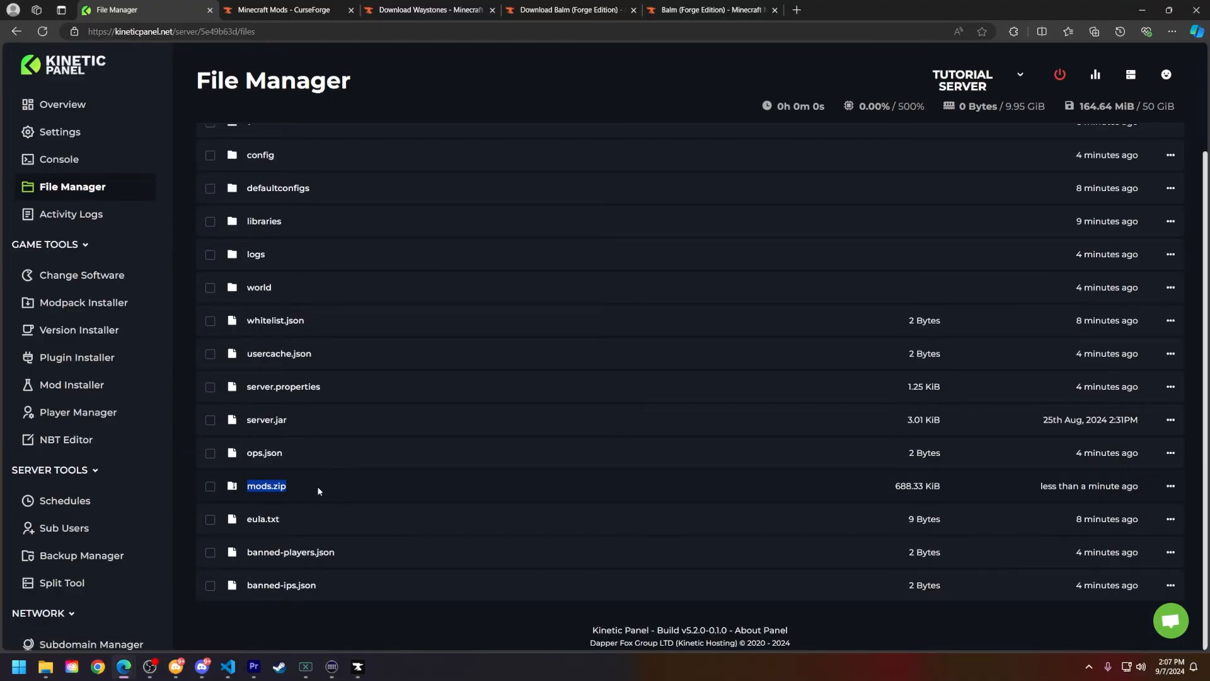
{"action": "left_click", "coordinate": [1170, 485]}
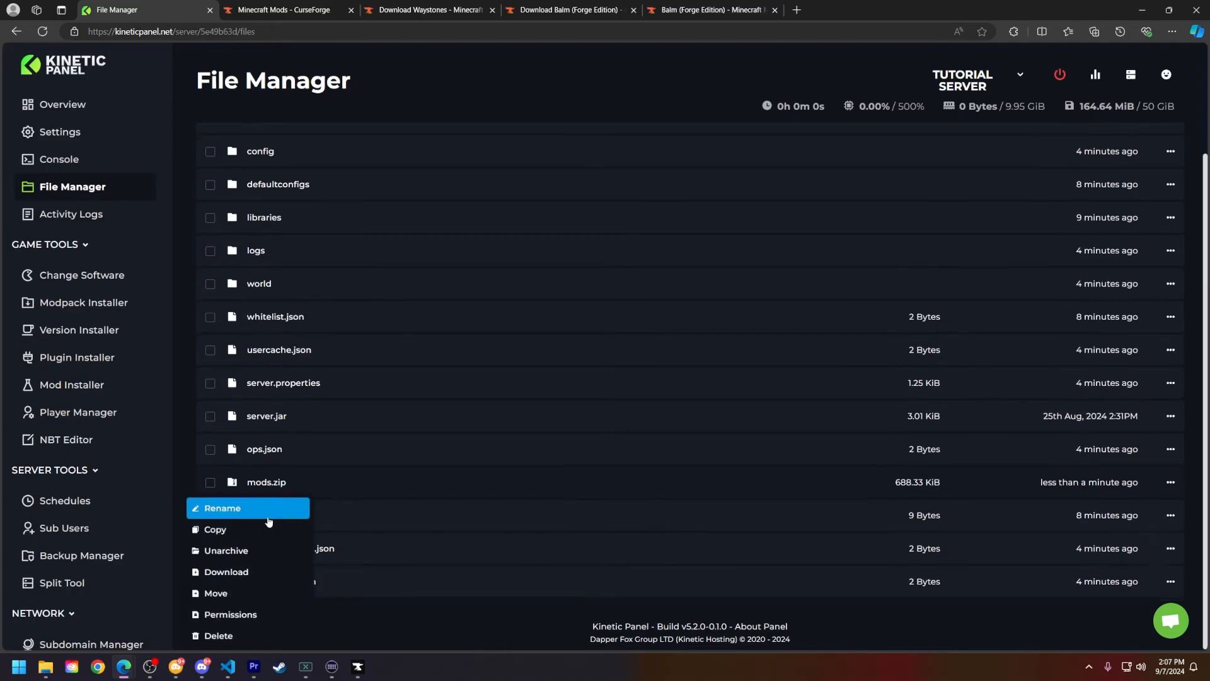
{"action": "left_click", "coordinate": [226, 555]}
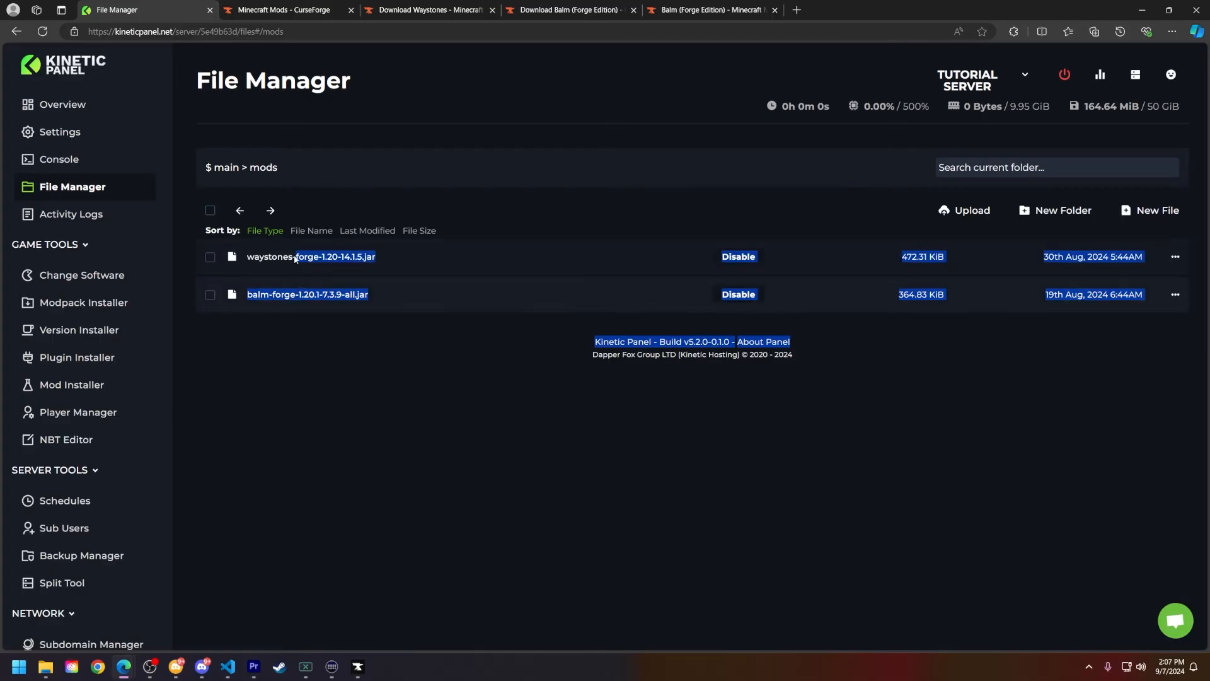
Step: Start the server again from the Console after extracting the mods
{"action": "left_click", "coordinate": [59, 159]}
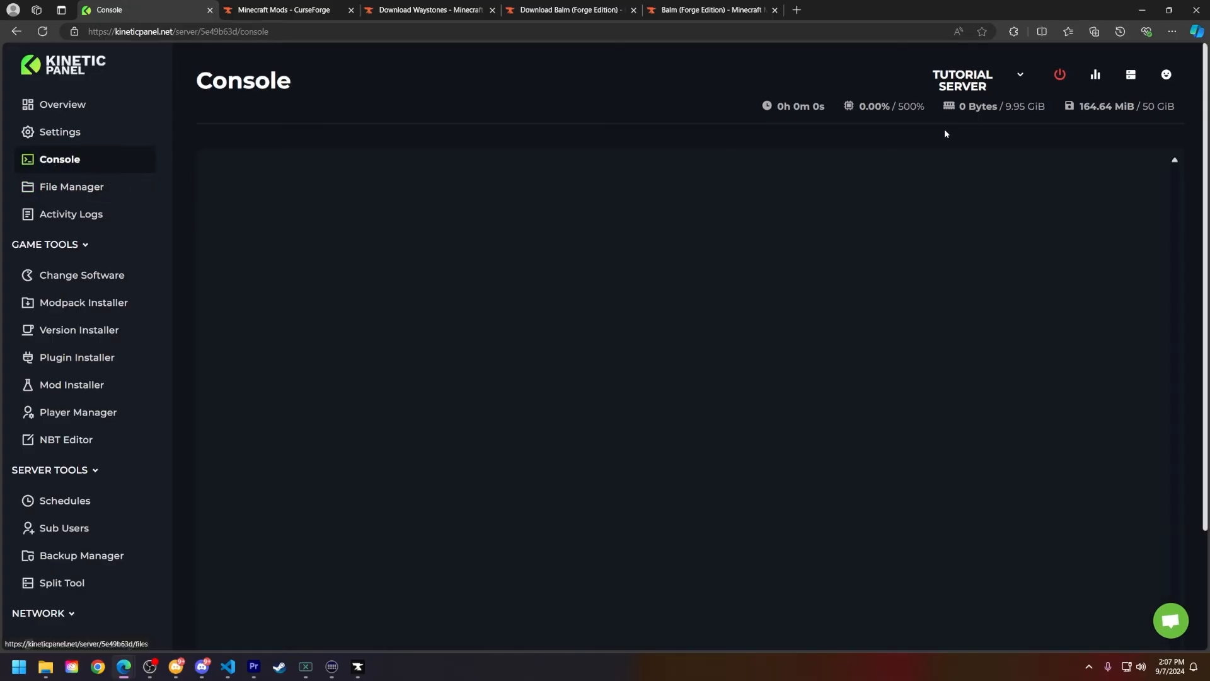
{"action": "left_click", "coordinate": [1060, 74]}
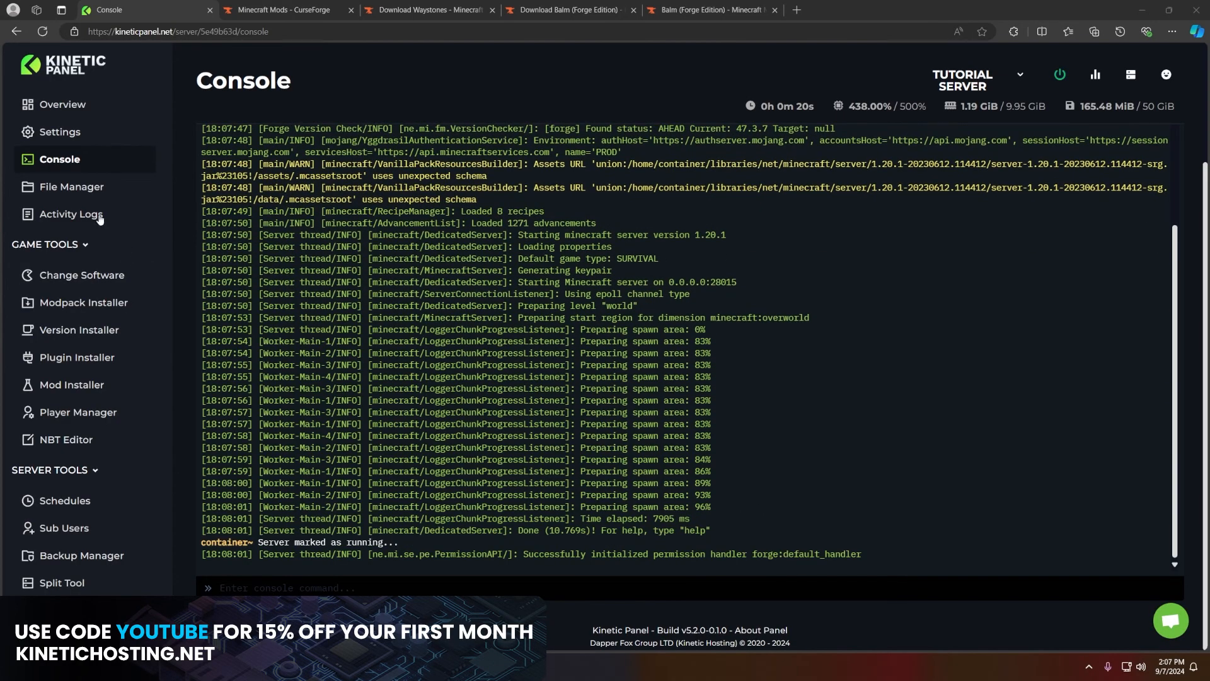
Step: Disable waystones-forge-1.20-14.1.5.jar in the mods folder, leaving Balm enabled
{"action": "left_click", "coordinate": [71, 187]}
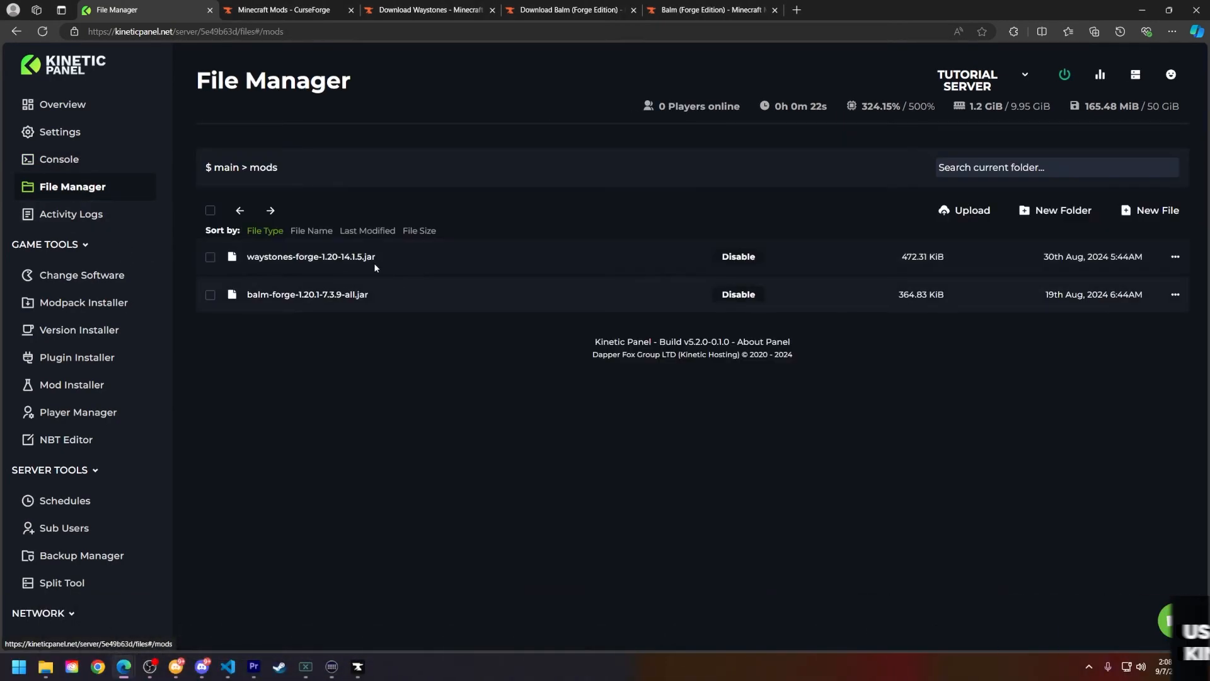
{"action": "left_click", "coordinate": [737, 256]}
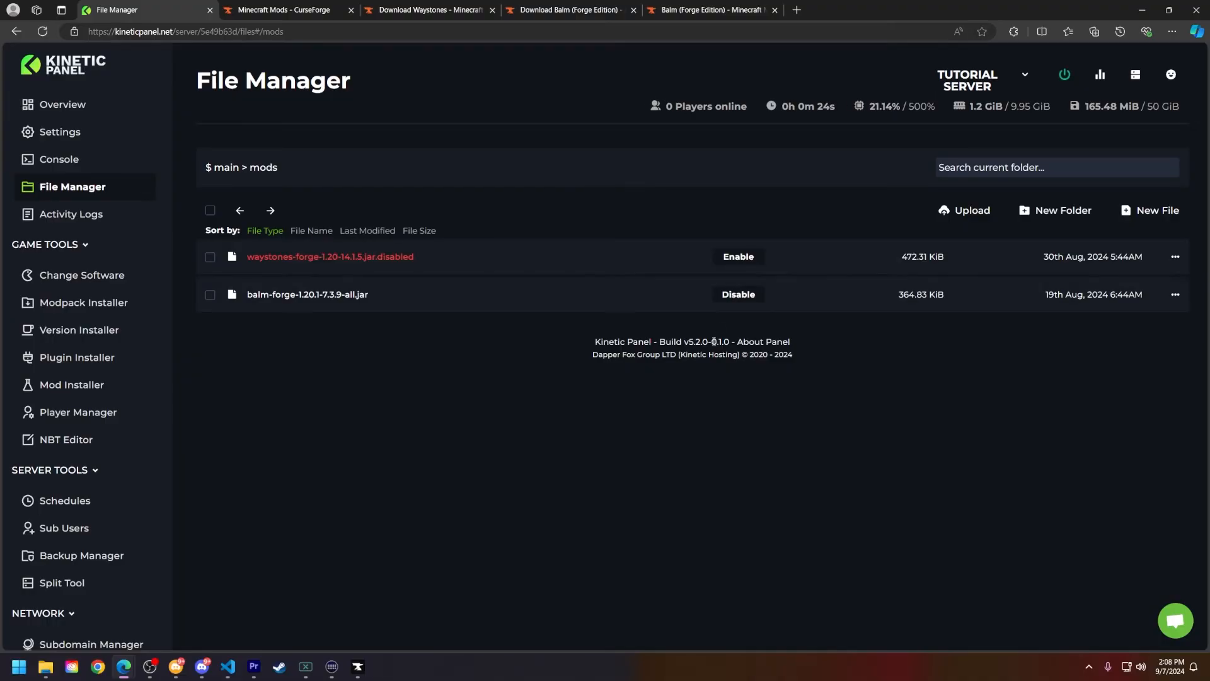
{"action": "mouse_move", "coordinate": [673, 381]}
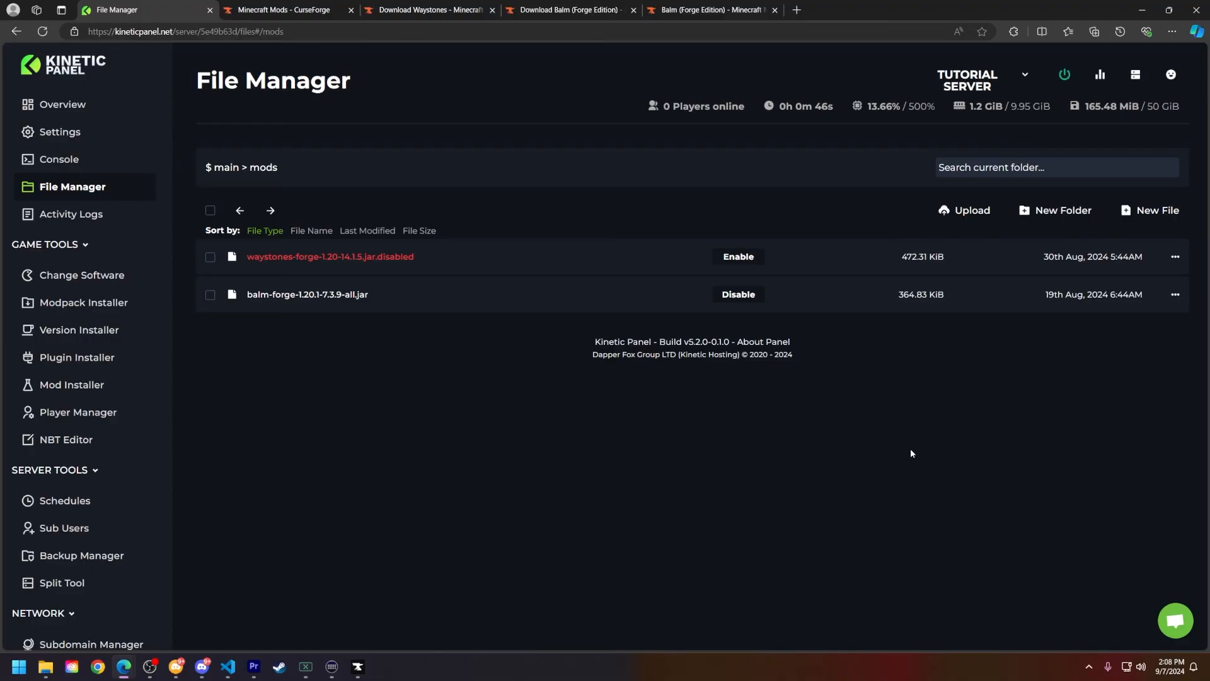
{"action": "mouse_move", "coordinate": [233, 287]}
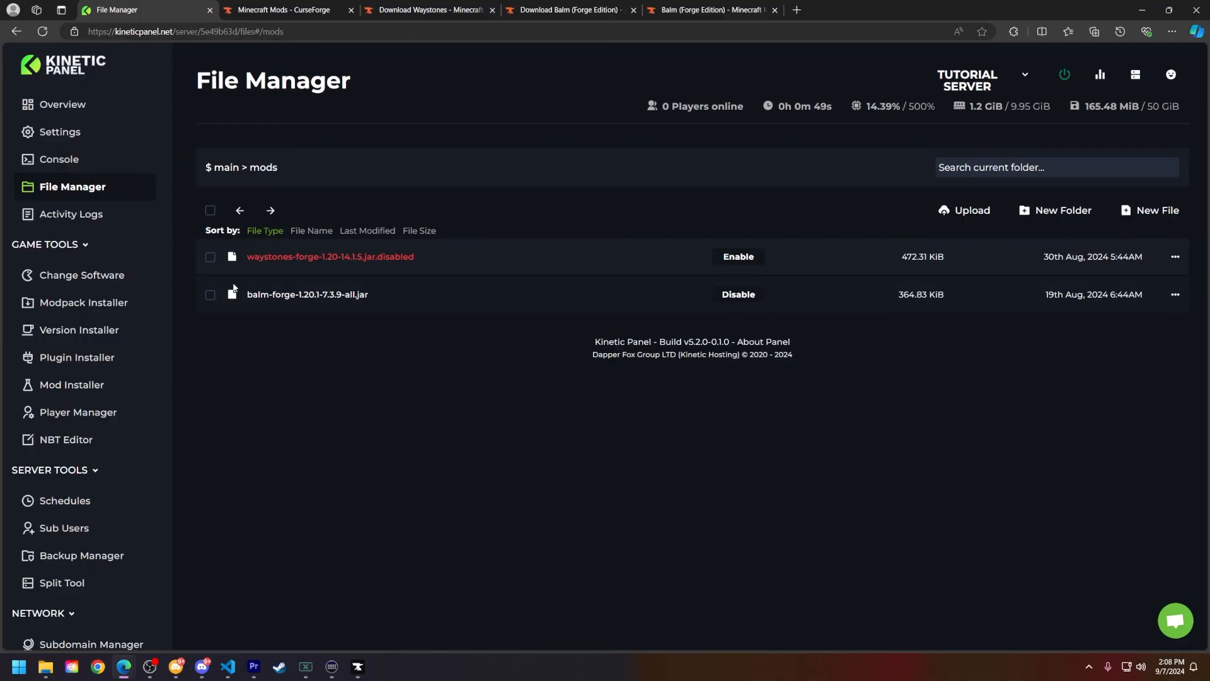